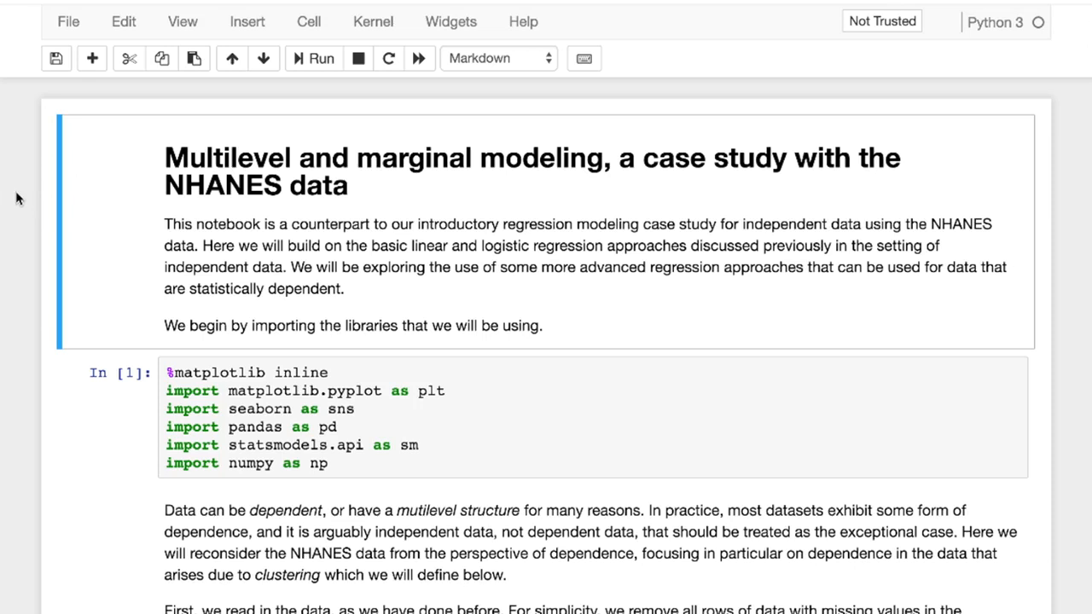
mouse_move(435, 418)
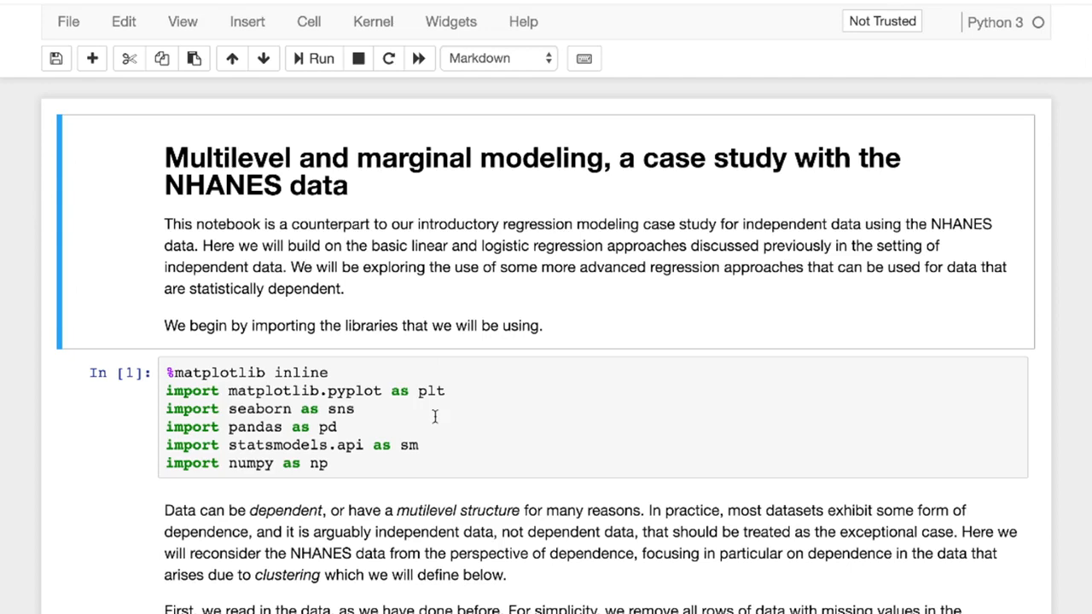
- Scroll past the introduction and library imports to the In [2] cell loading the NHANES CSV
scroll(down, 3)
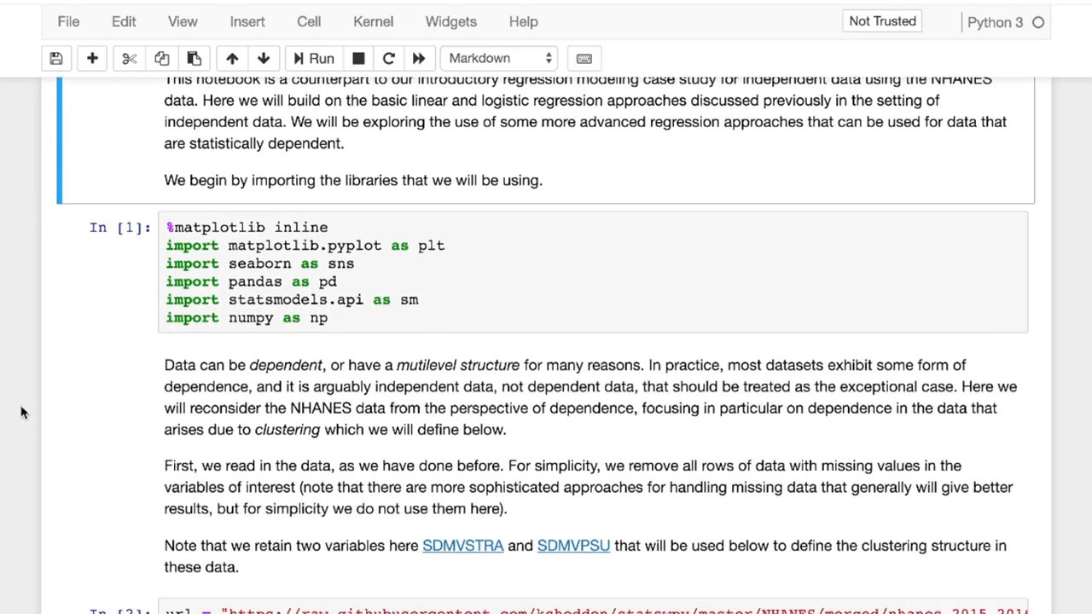
scroll(down, 3)
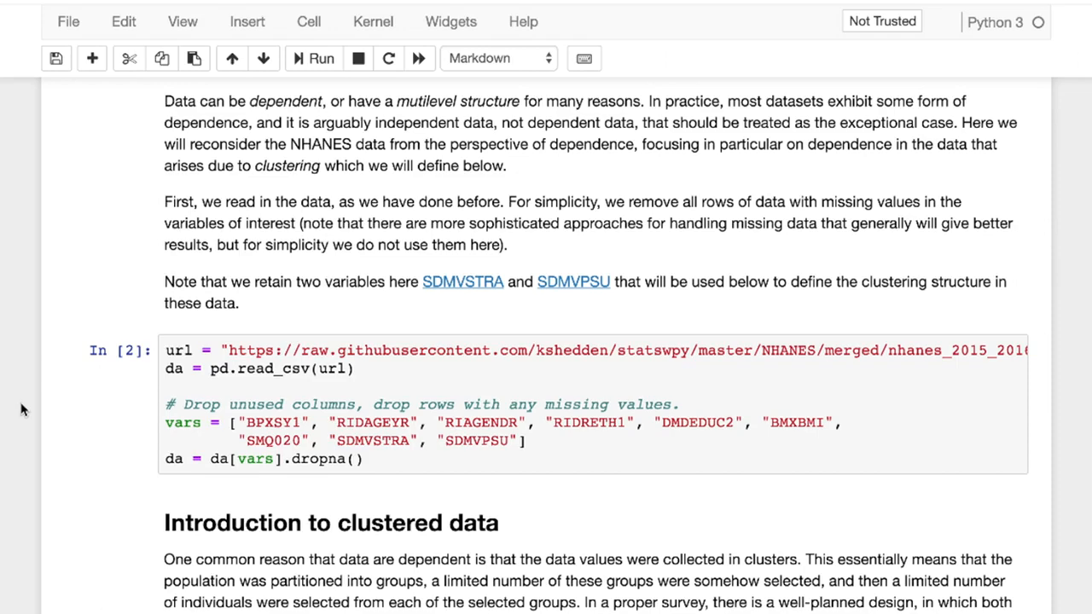
- Scroll through the clustered-data text to the In [3] cell forming the MVU group identifier
scroll(down, 3)
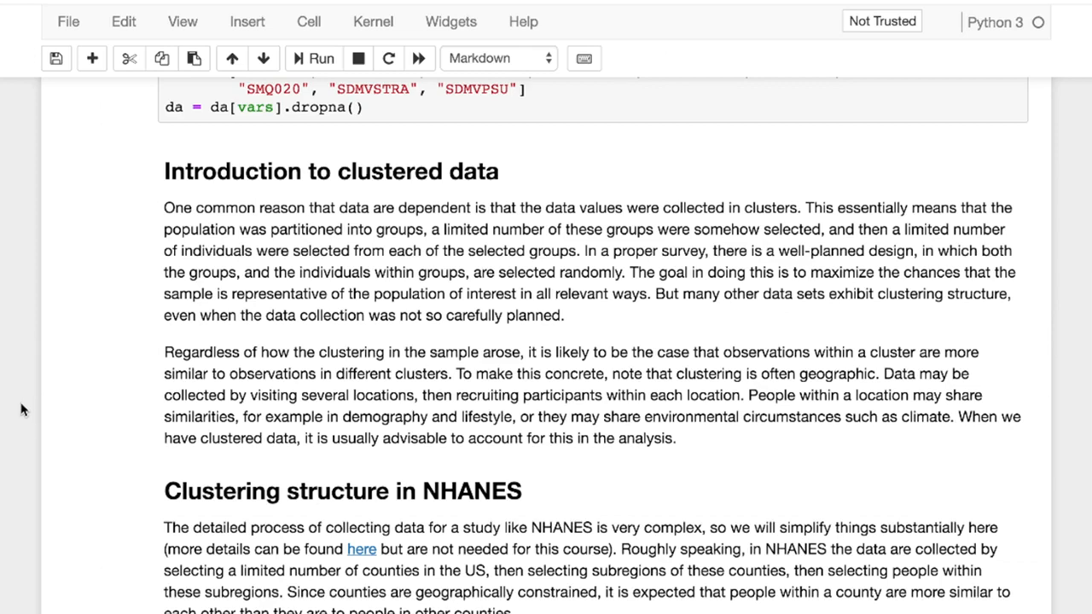
scroll(down, 3)
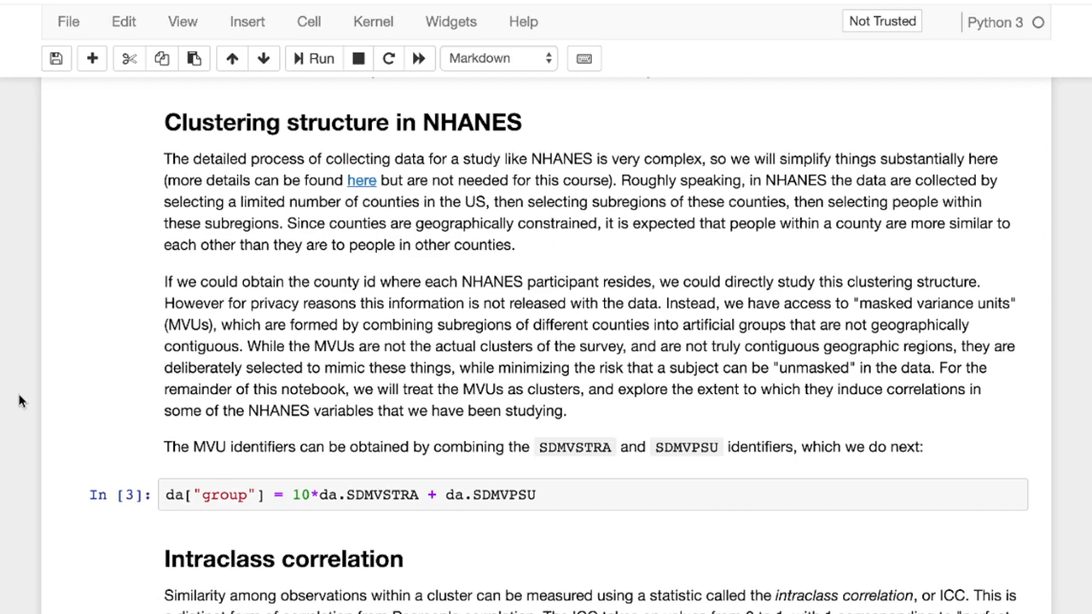
mouse_move(540, 453)
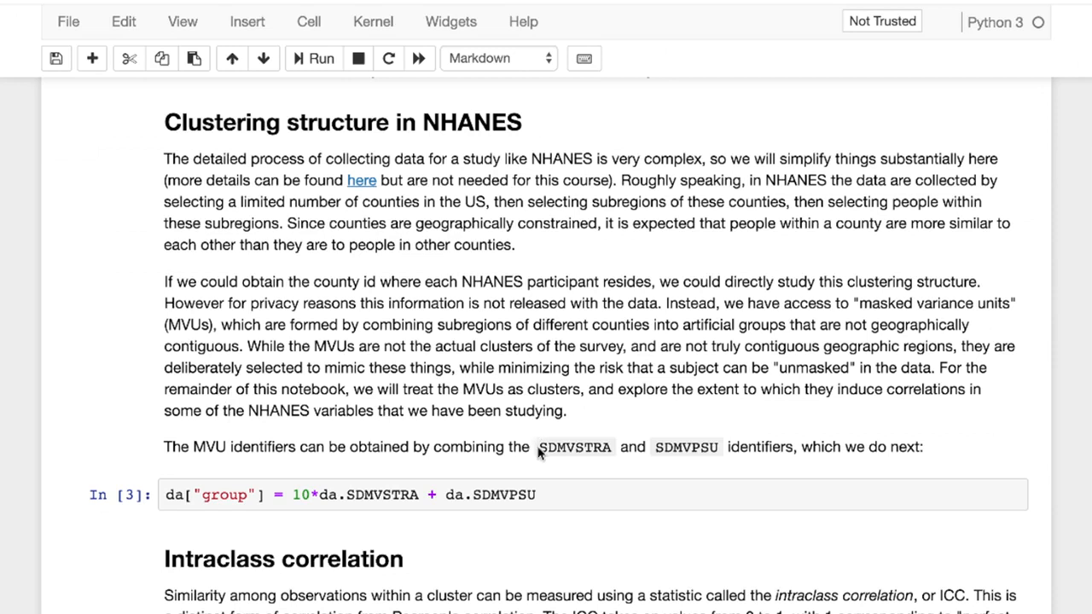
click(665, 465)
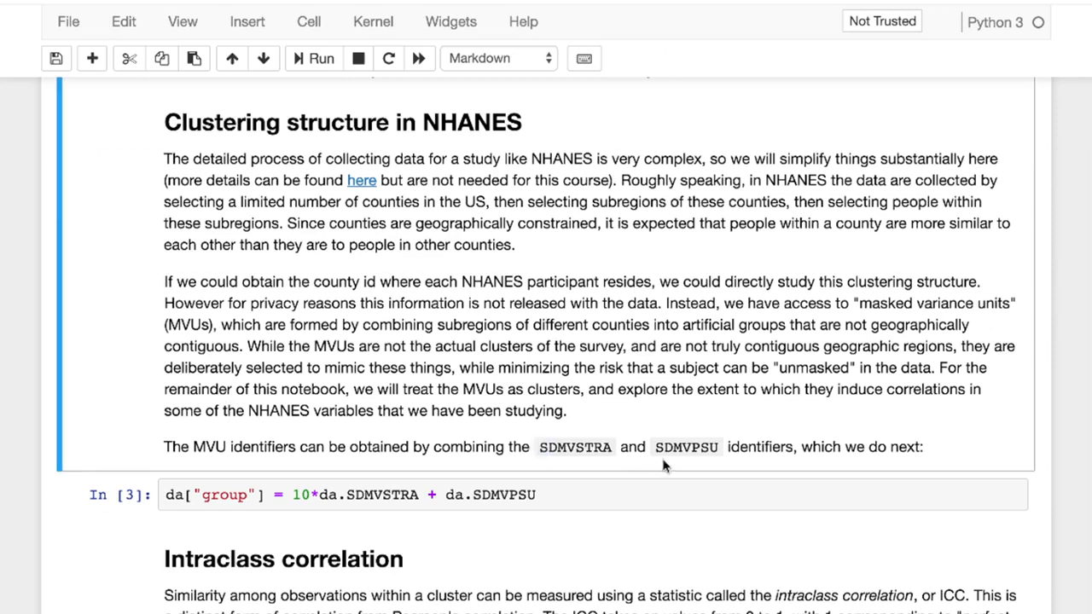
mouse_move(691, 451)
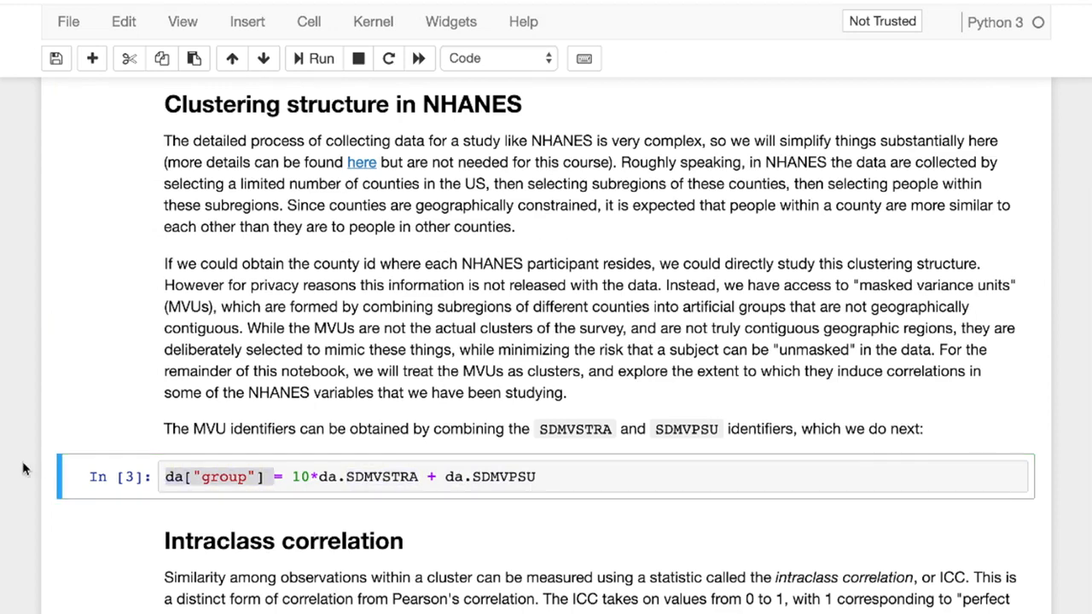
- Scroll to the In [4] GEE cell reporting a within-cluster correlation of 0.030 for systolic blood pressure
scroll(down, 3)
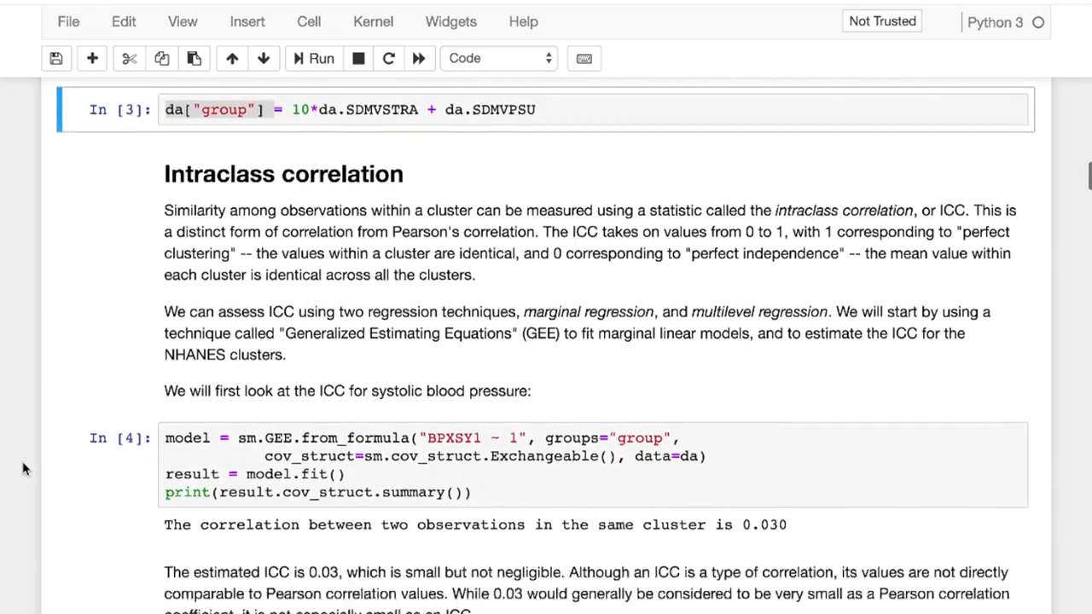
scroll(down, 3)
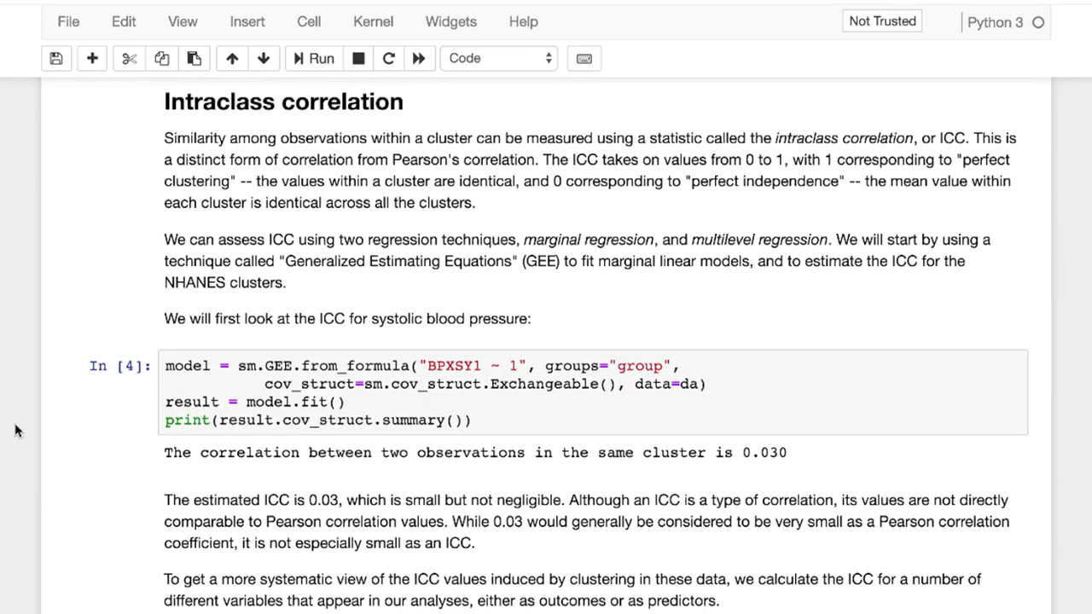
mouse_move(98, 359)
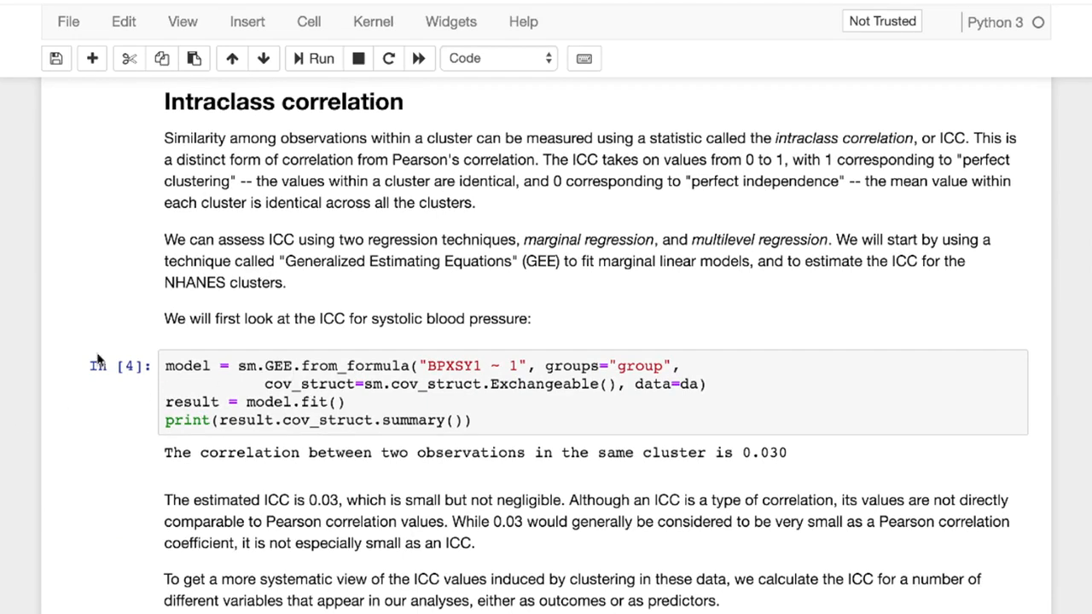
mouse_move(43, 353)
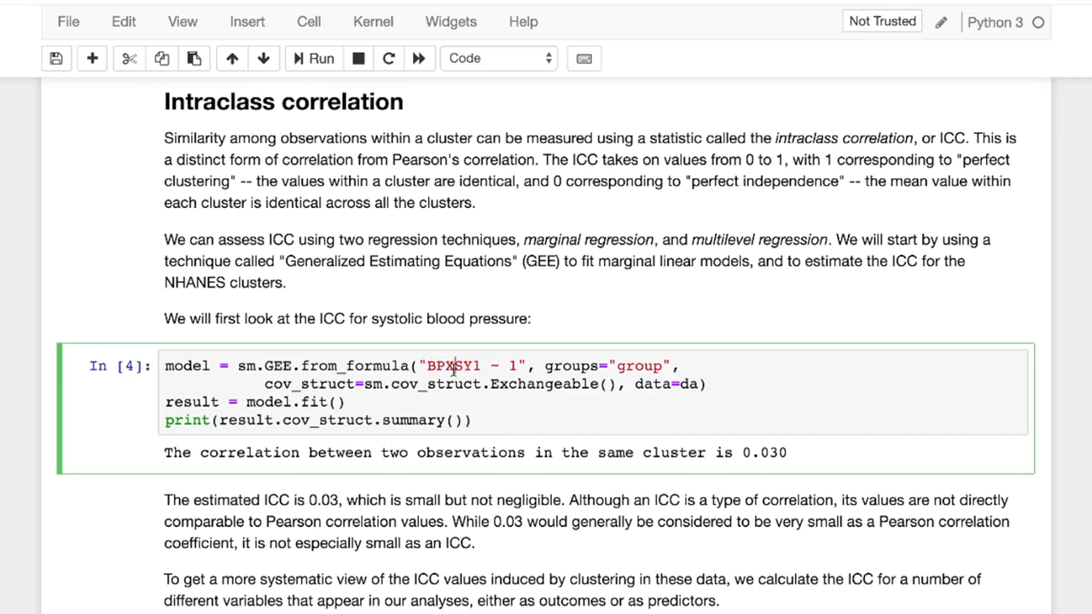
mouse_move(518, 366)
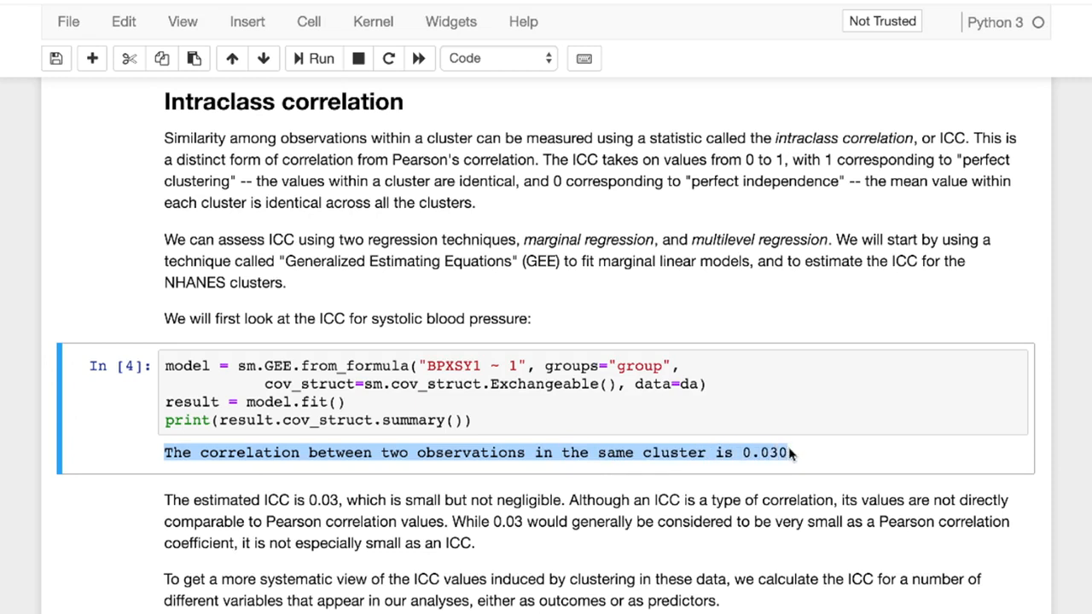
mouse_move(816, 426)
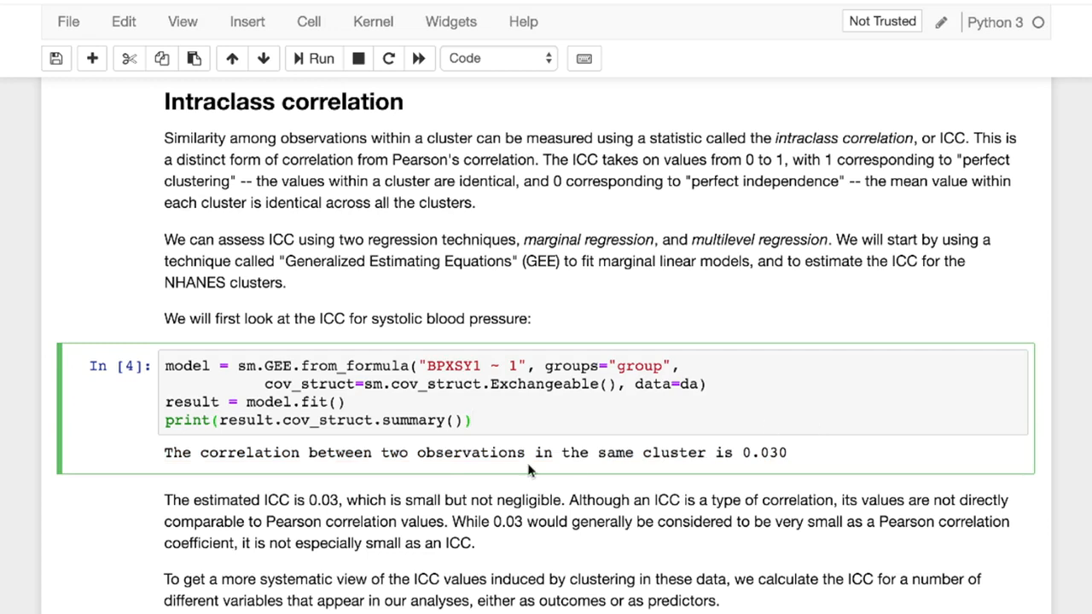
scroll(down, 3)
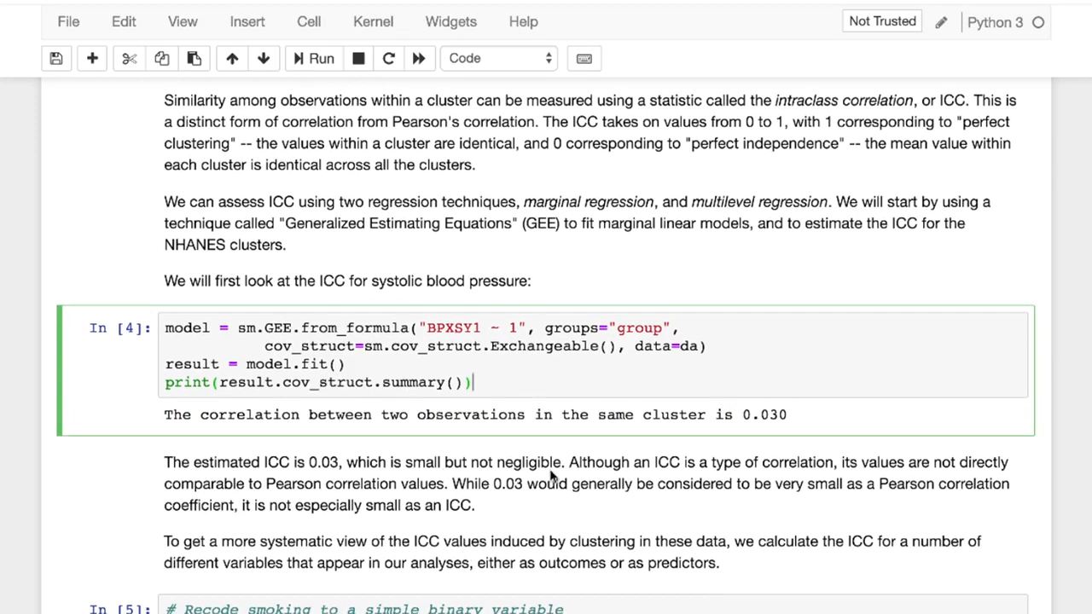
- Review the ICC loop over several variables and the simulated-noise ICCs near zero
scroll(down, 3)
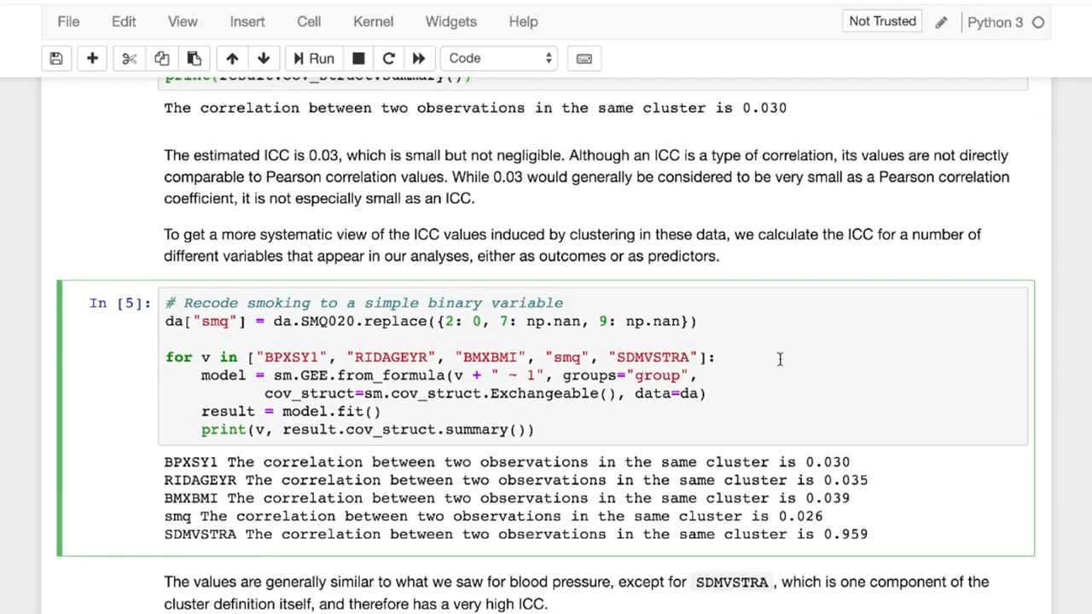
click(719, 356)
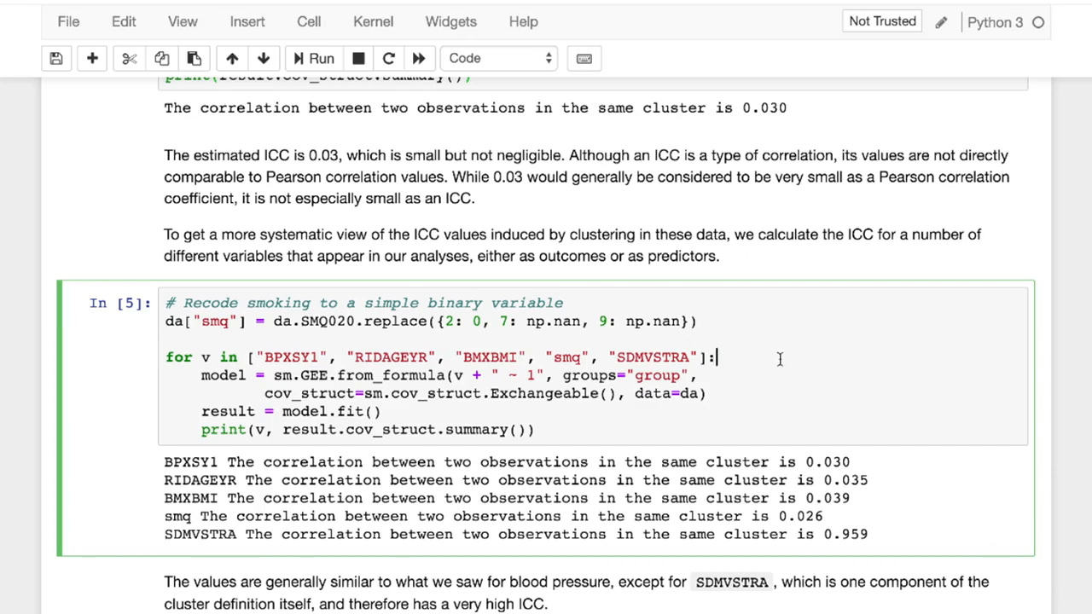
mouse_move(321, 365)
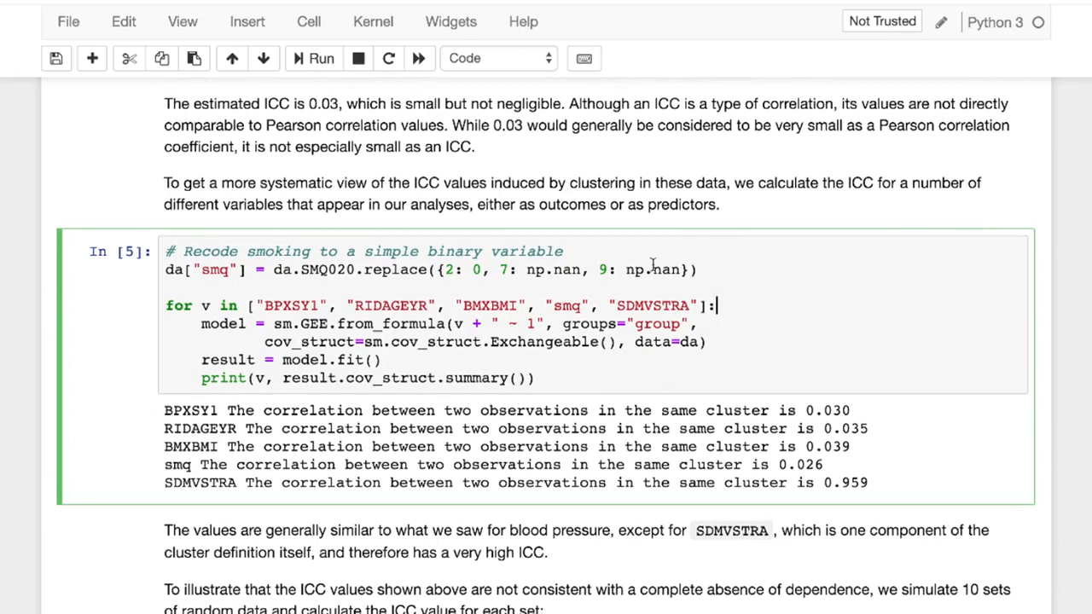
scroll(down, 3)
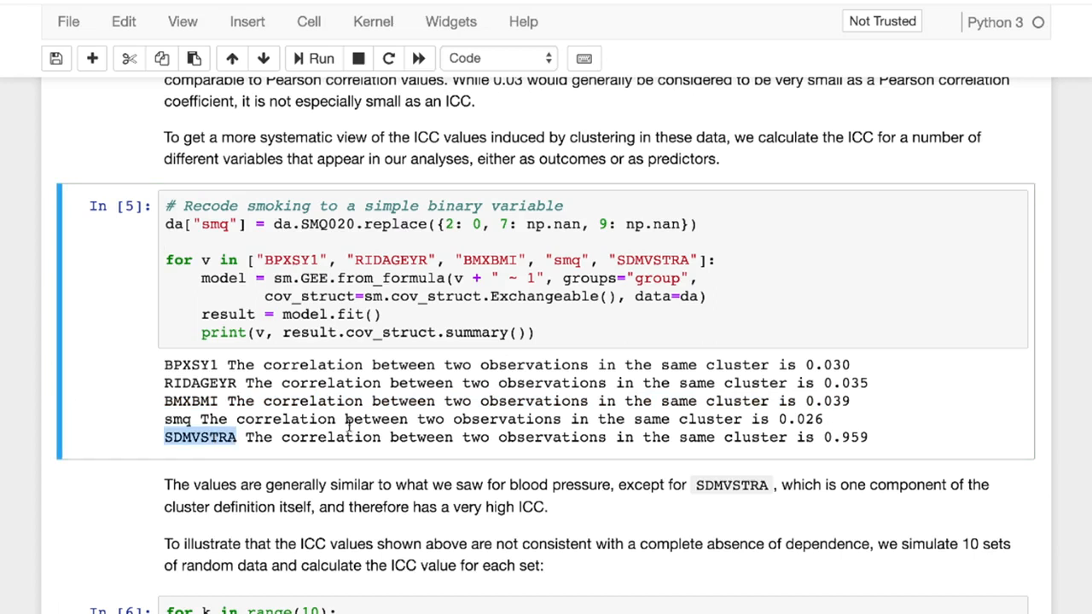
mouse_move(903, 439)
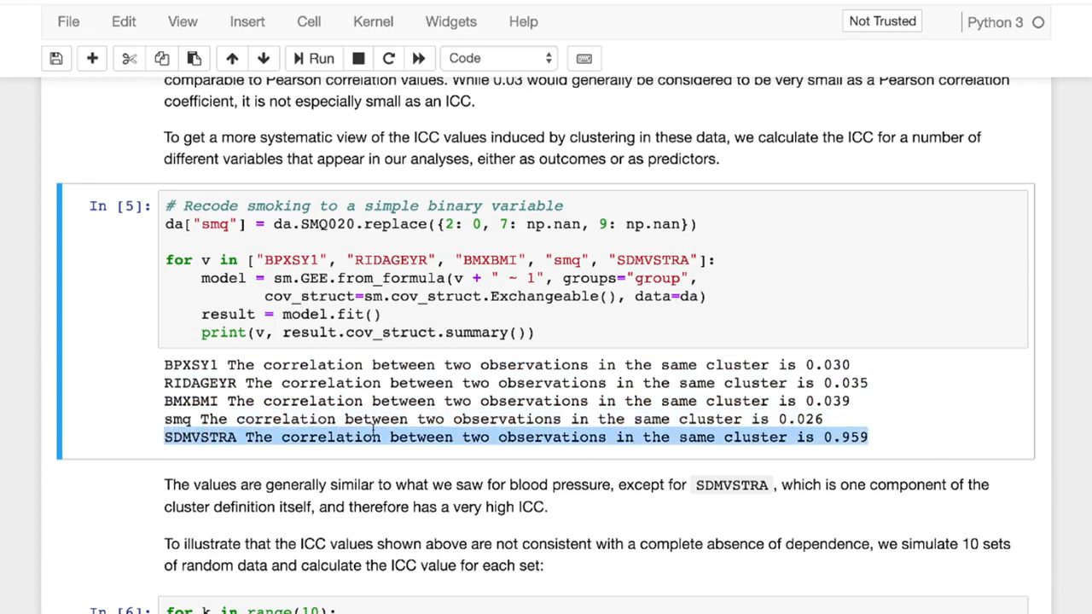
scroll(up, 3)
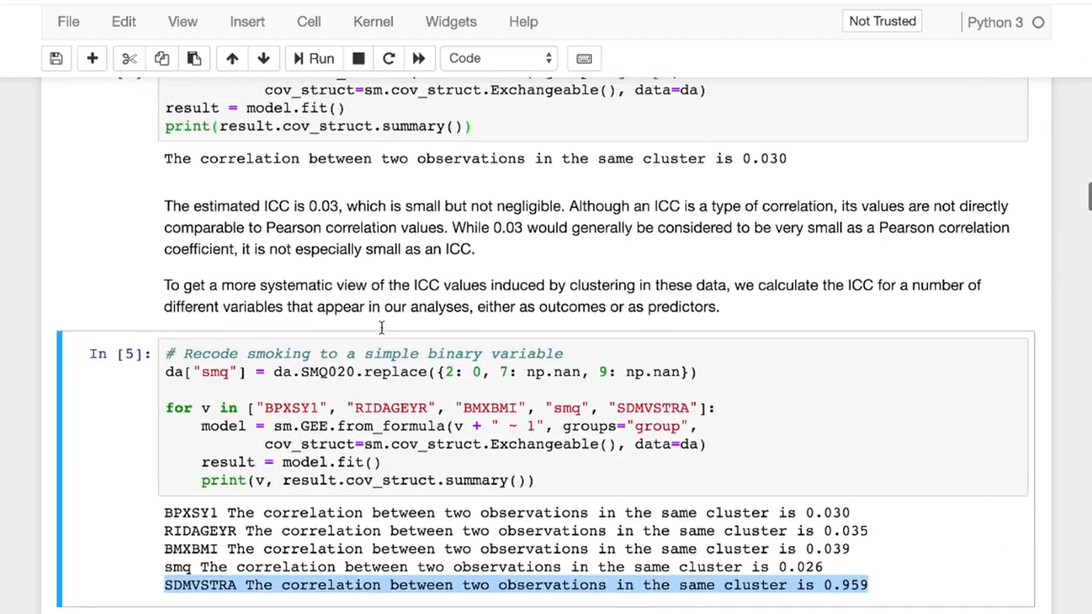
scroll(down, 3)
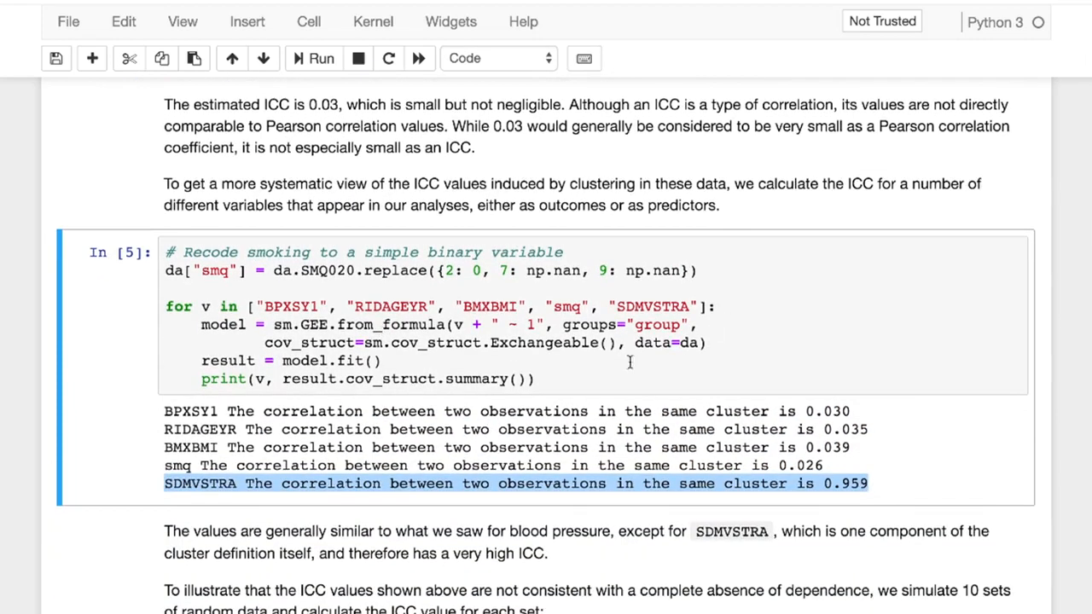
mouse_move(577, 378)
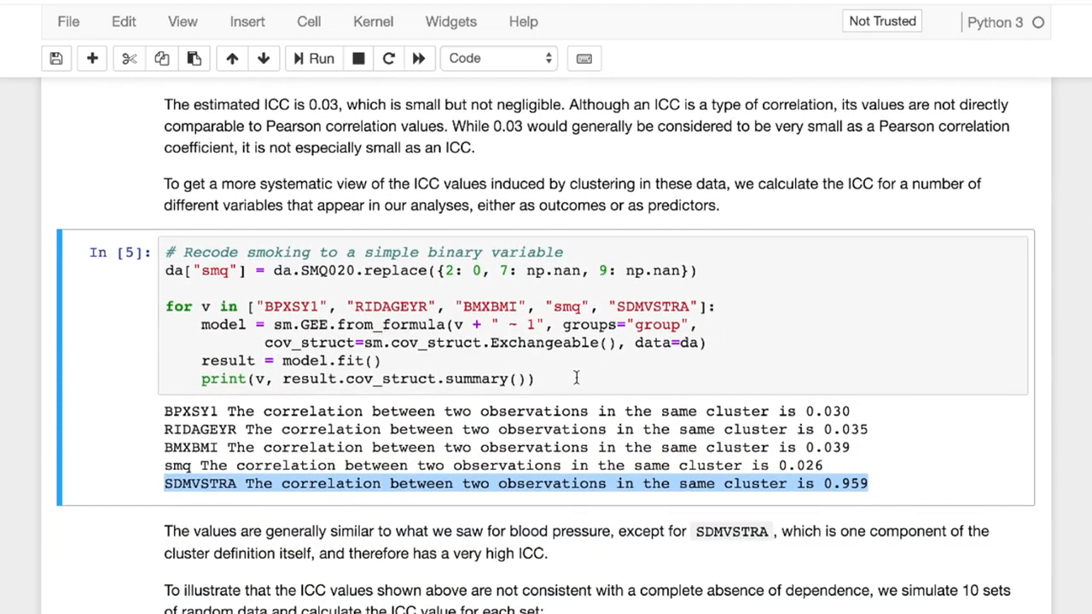
click(448, 288)
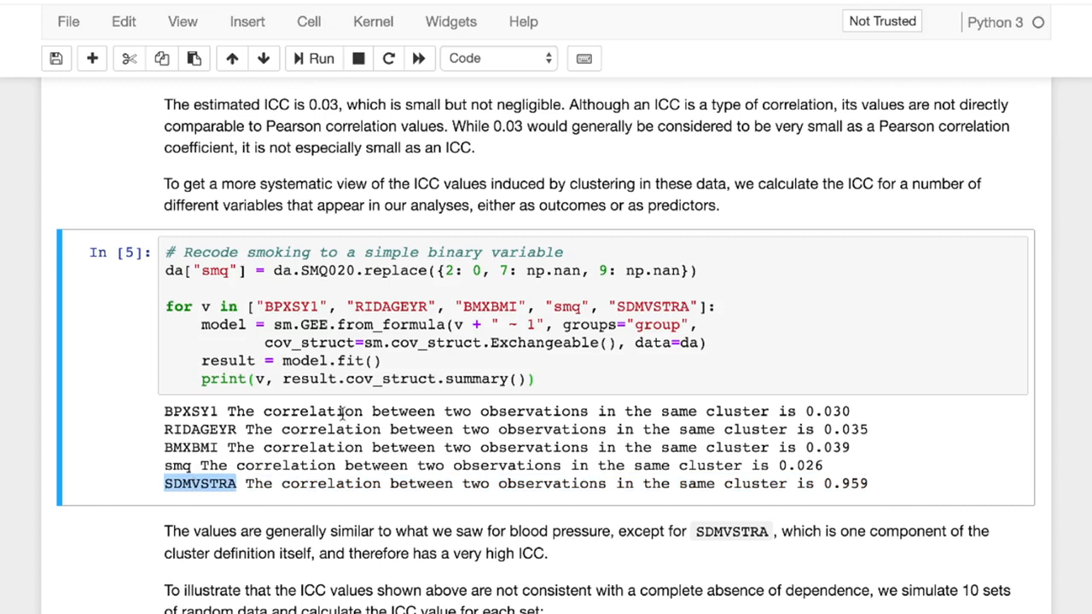
mouse_move(704, 468)
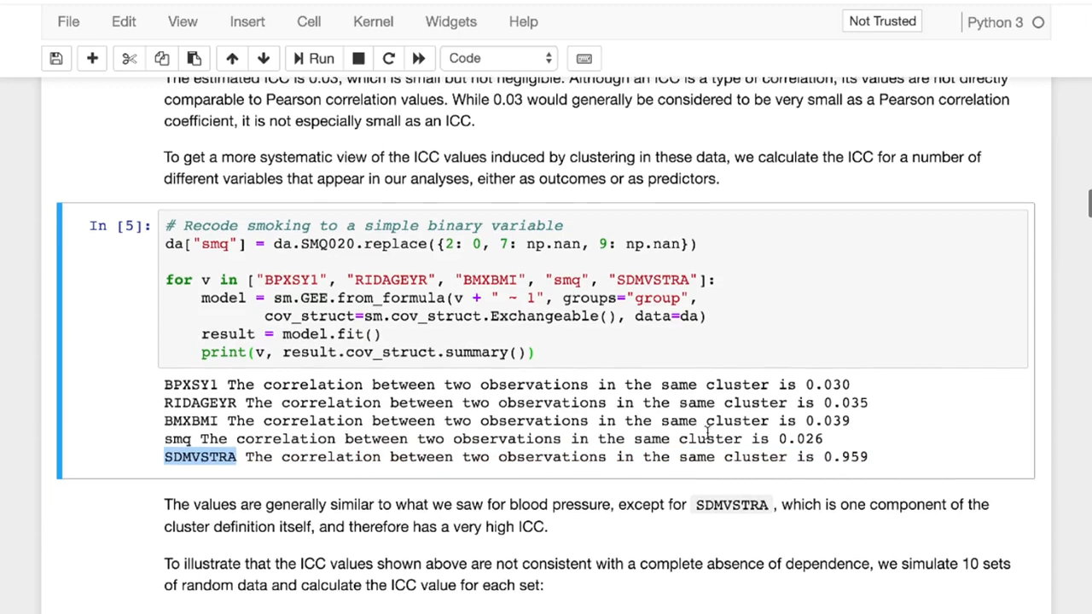
- Scroll on to the 'Marginal linear models with dependent data' heading and cell In [9]
scroll(down, 3)
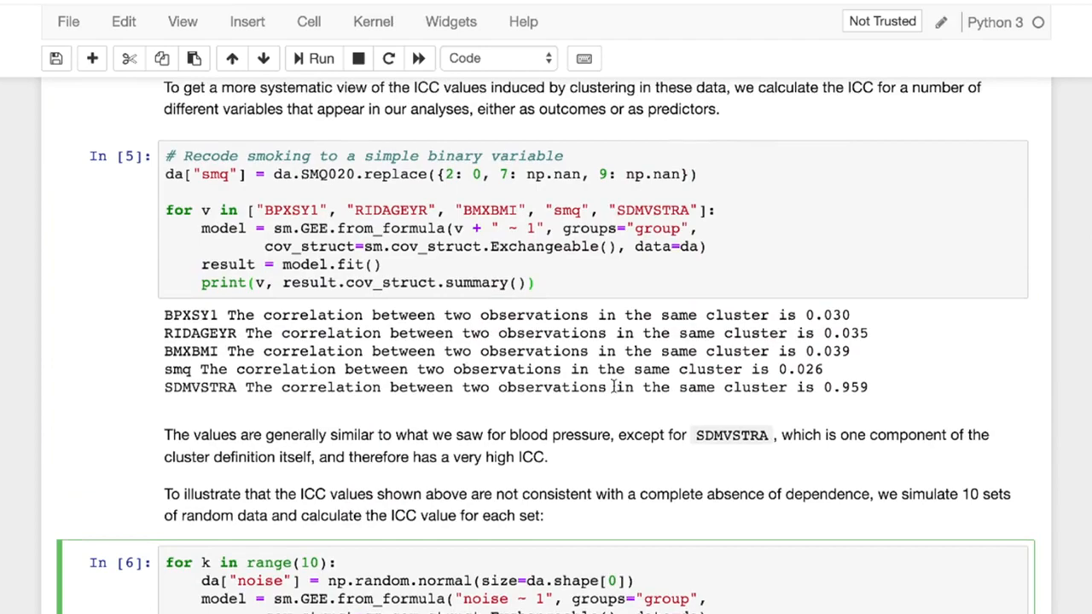
scroll(down, 3)
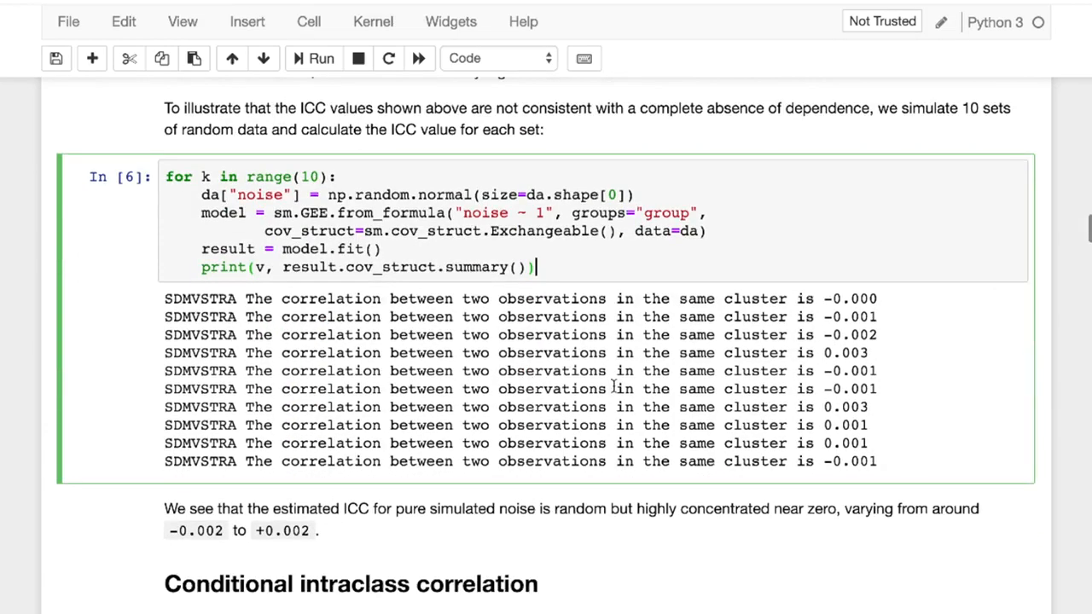
scroll(down, 3)
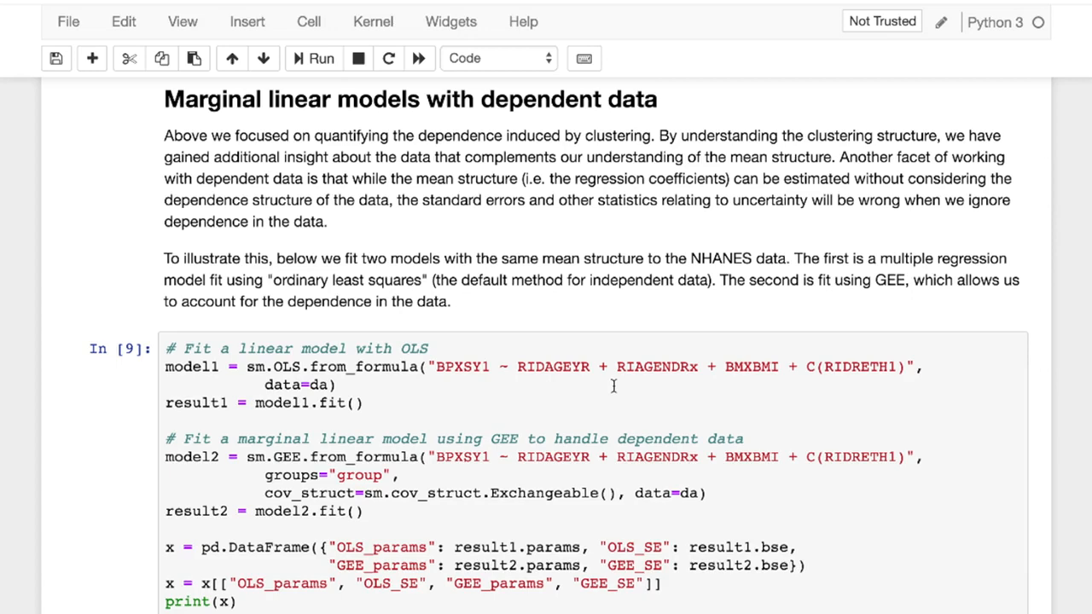
- Inspect cell In [9] fitting OLS and GEE models, clearing the highlight on the GEE fit line
scroll(down, 3)
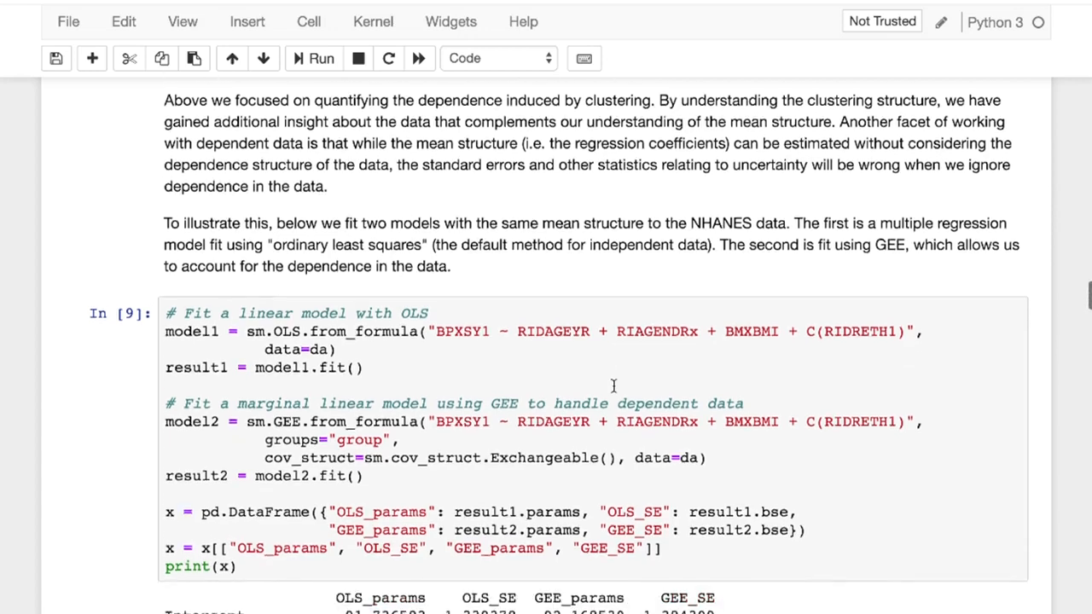
scroll(down, 3)
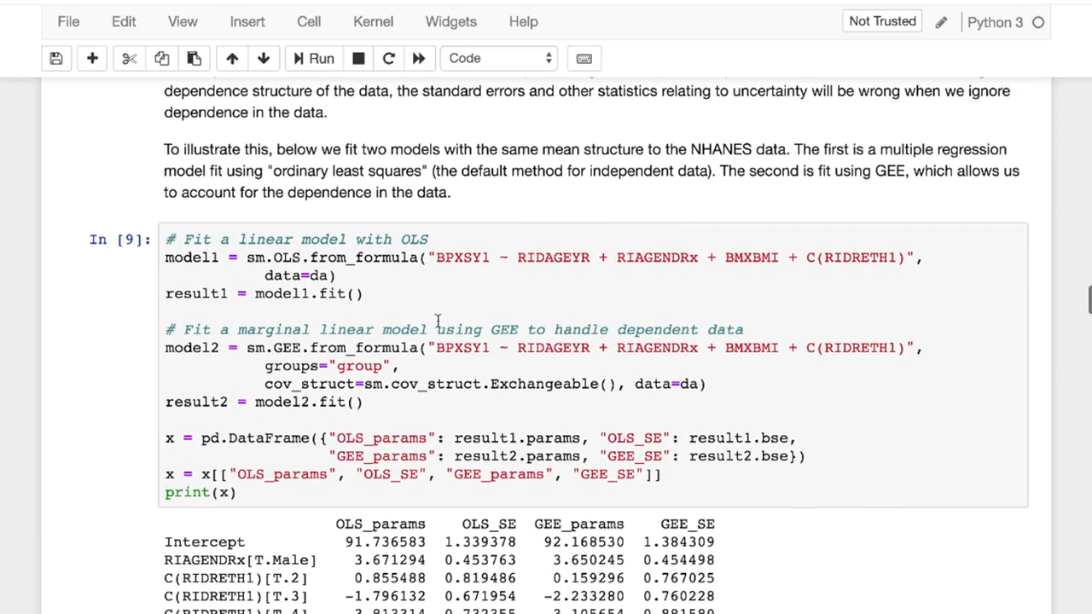
click(524, 366)
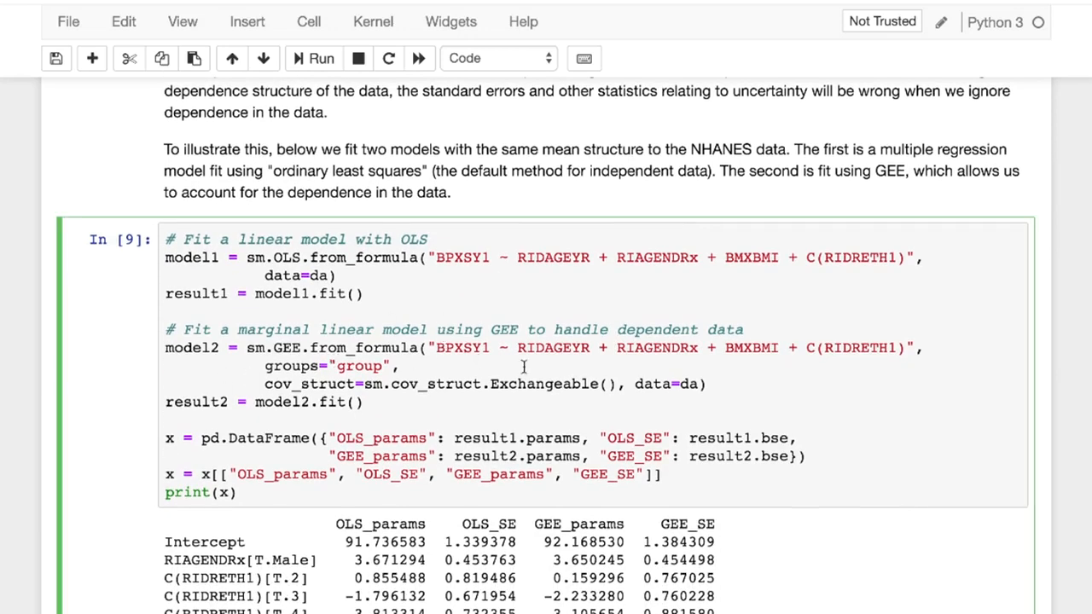
scroll(down, 3)
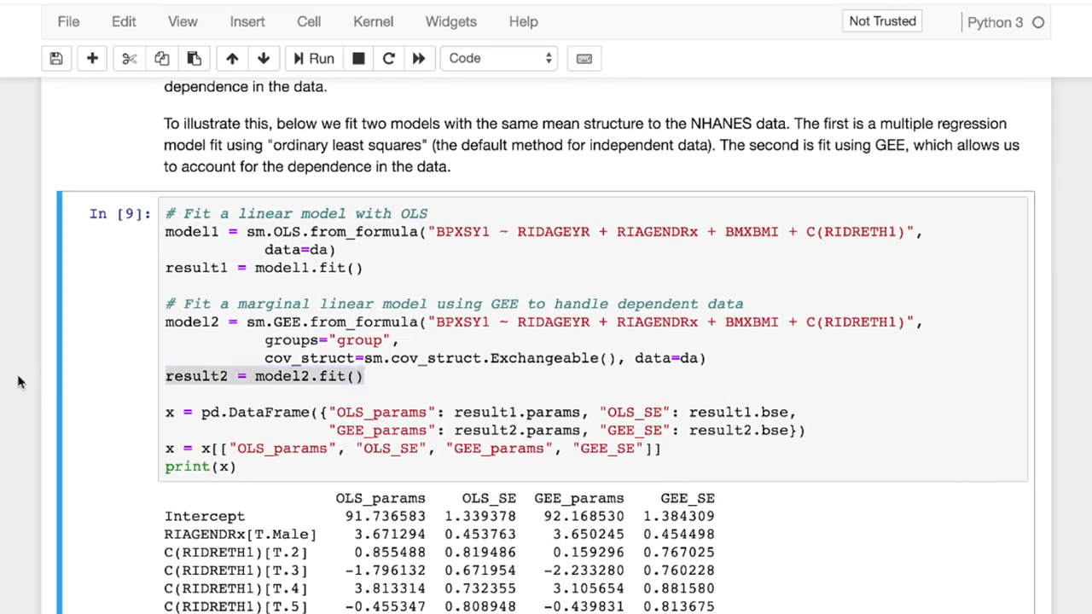
click(407, 376)
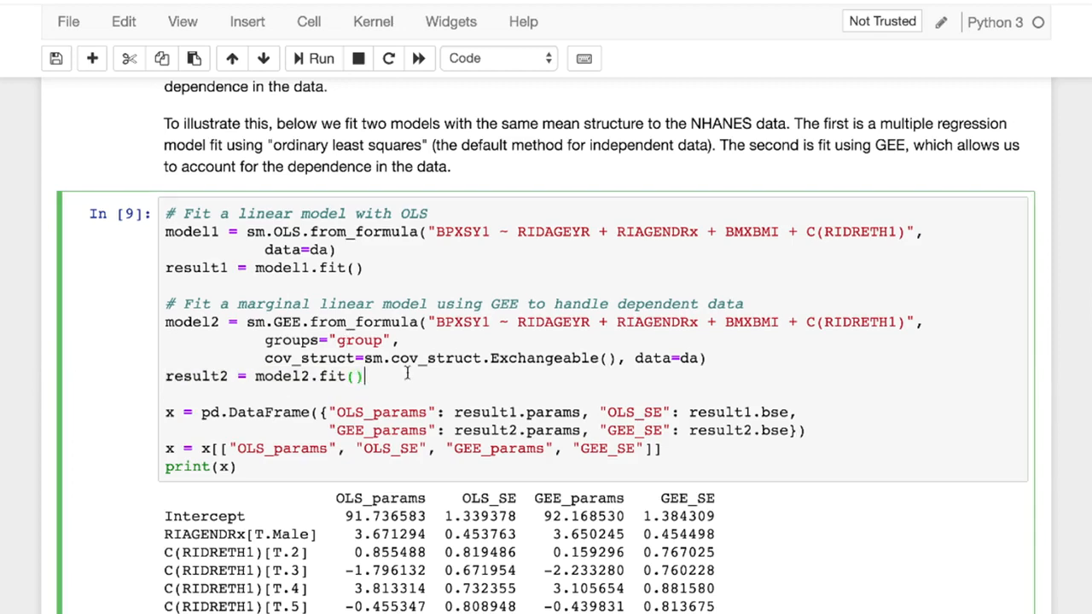
- Scroll through the OLS versus GEE coefficient table toward the marginal logistic regression section
scroll(up, 3)
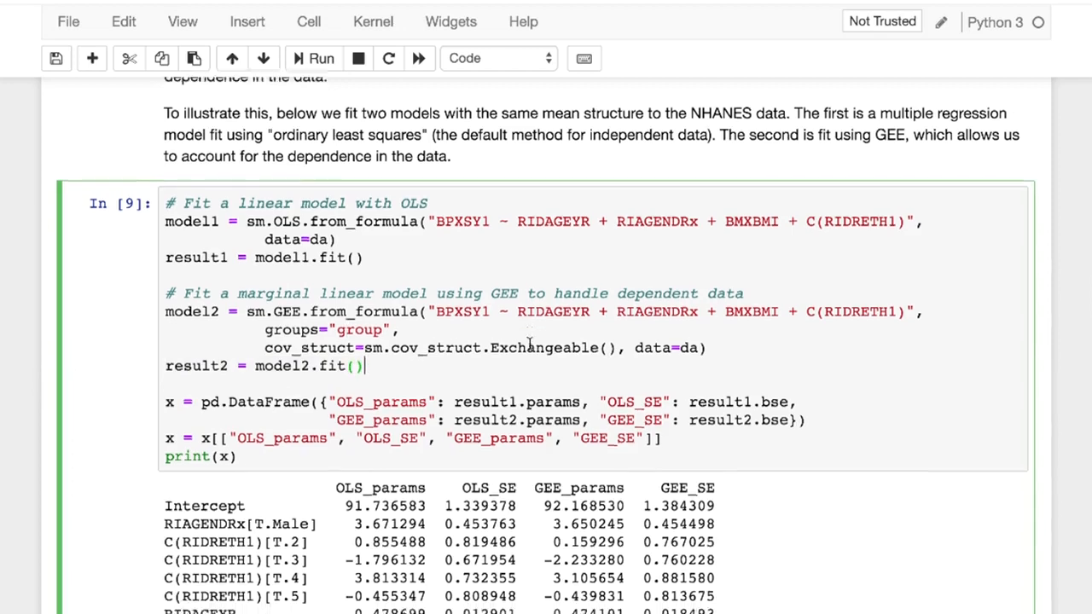
scroll(down, 3)
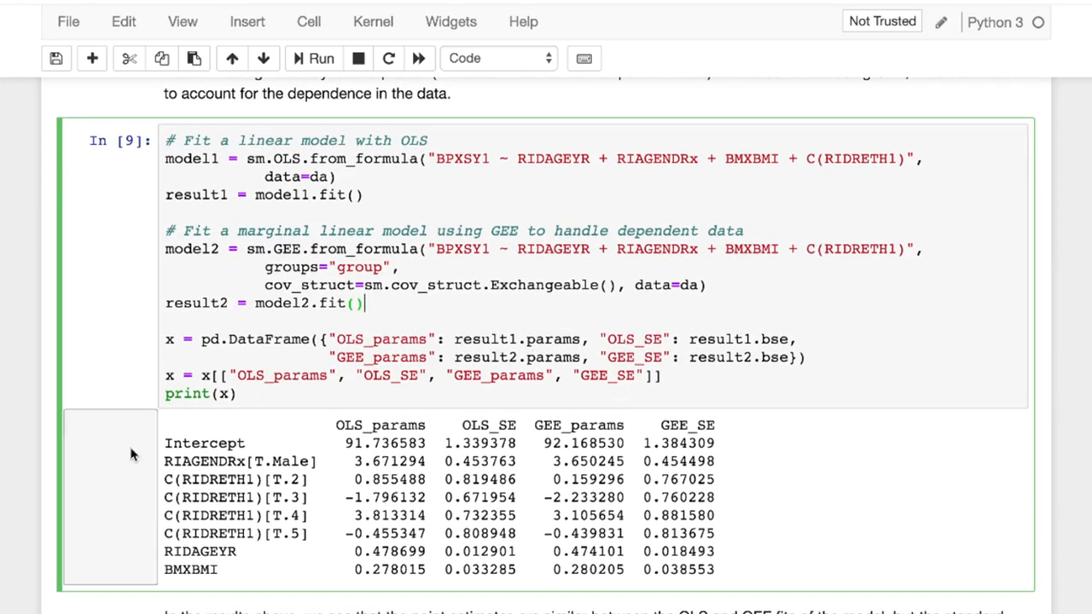
scroll(down, 3)
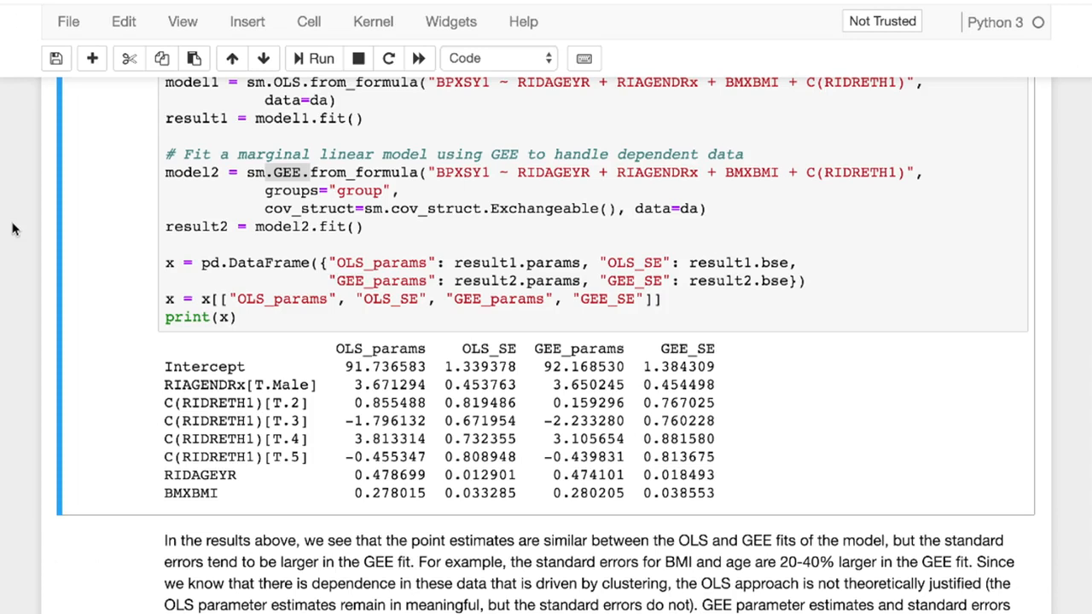
mouse_move(857, 392)
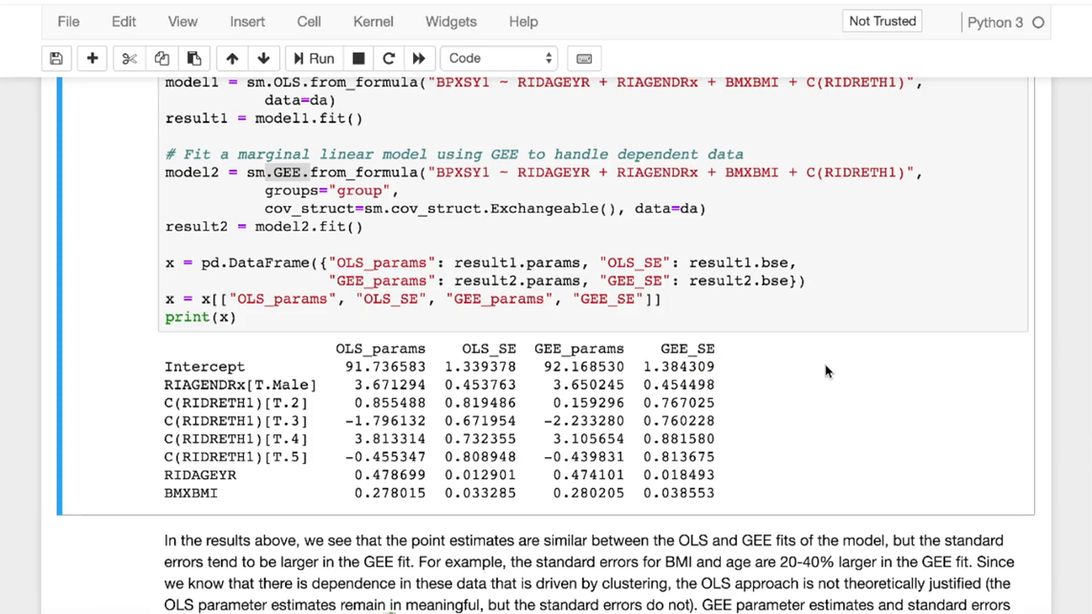
mouse_move(366, 371)
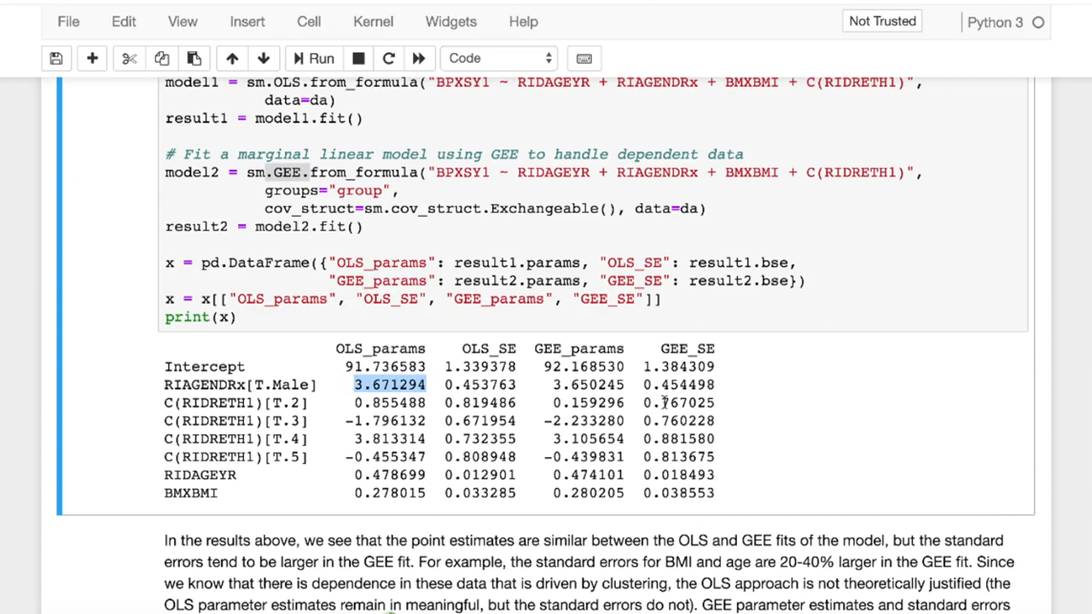
mouse_move(749, 383)
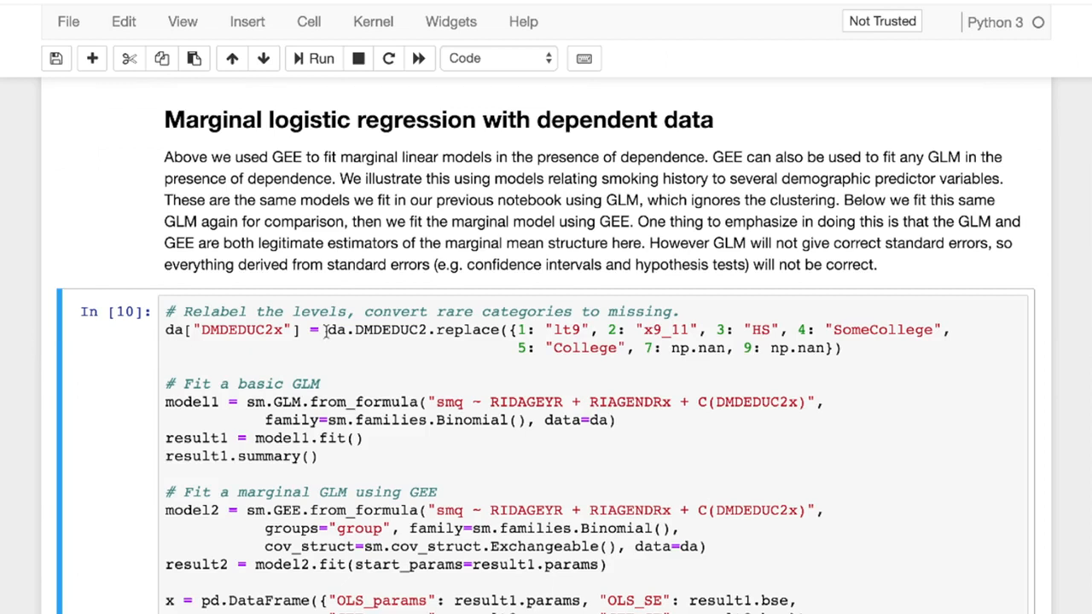
mouse_move(430, 327)
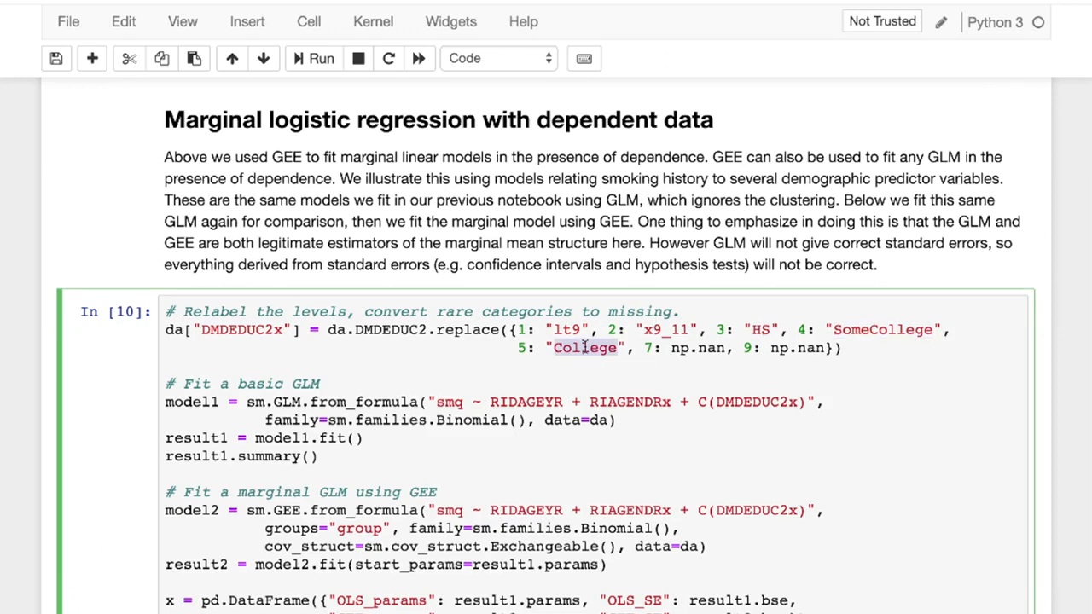
- Scroll through cell In [10] to the GLM versus GEE smoking-model table and its explanation
scroll(down, 3)
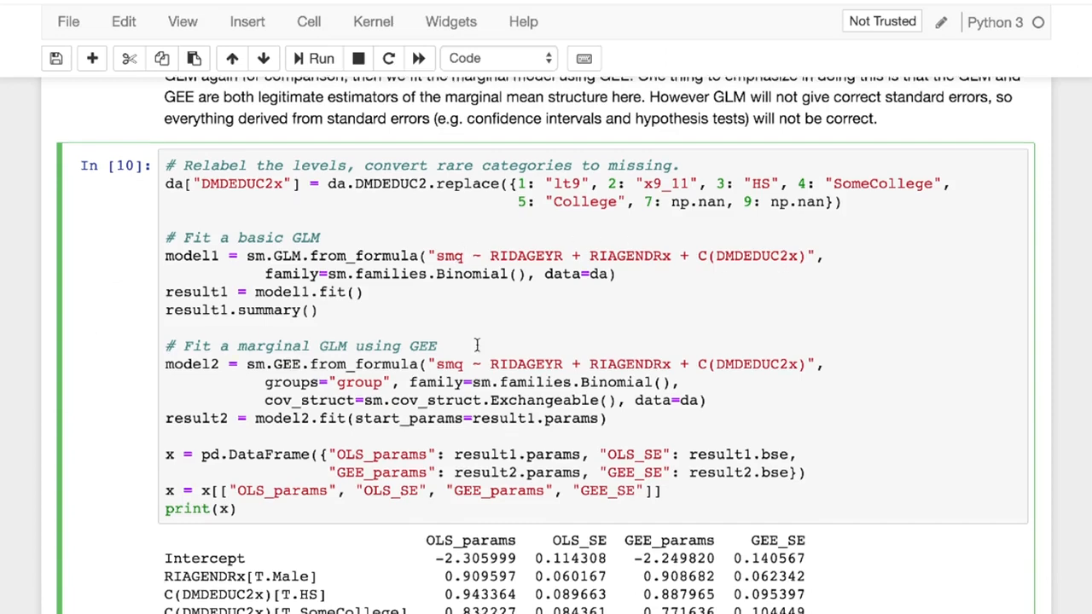
scroll(down, 3)
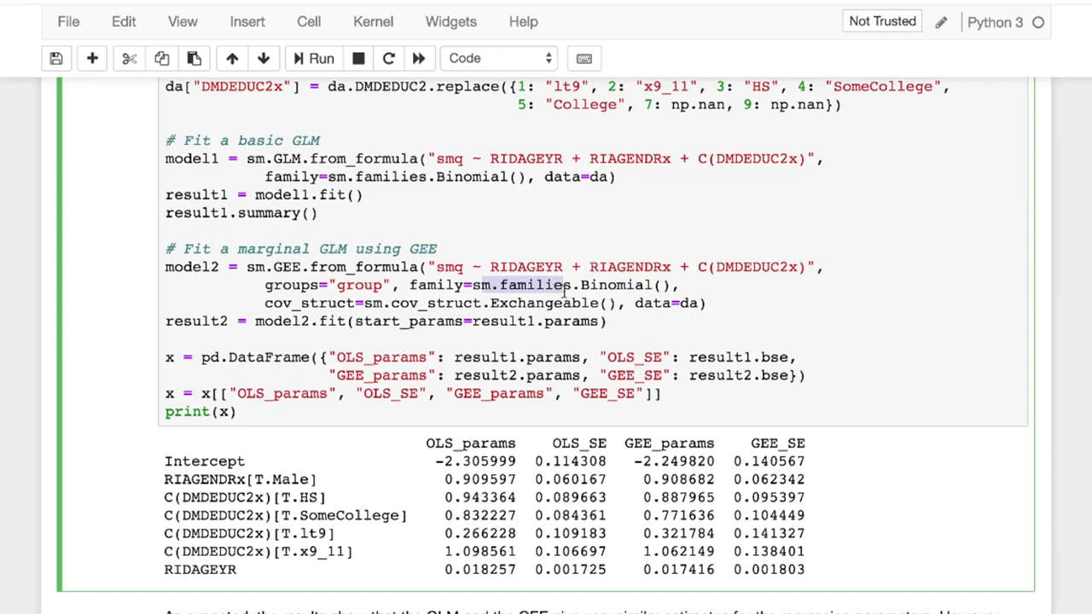
scroll(down, 3)
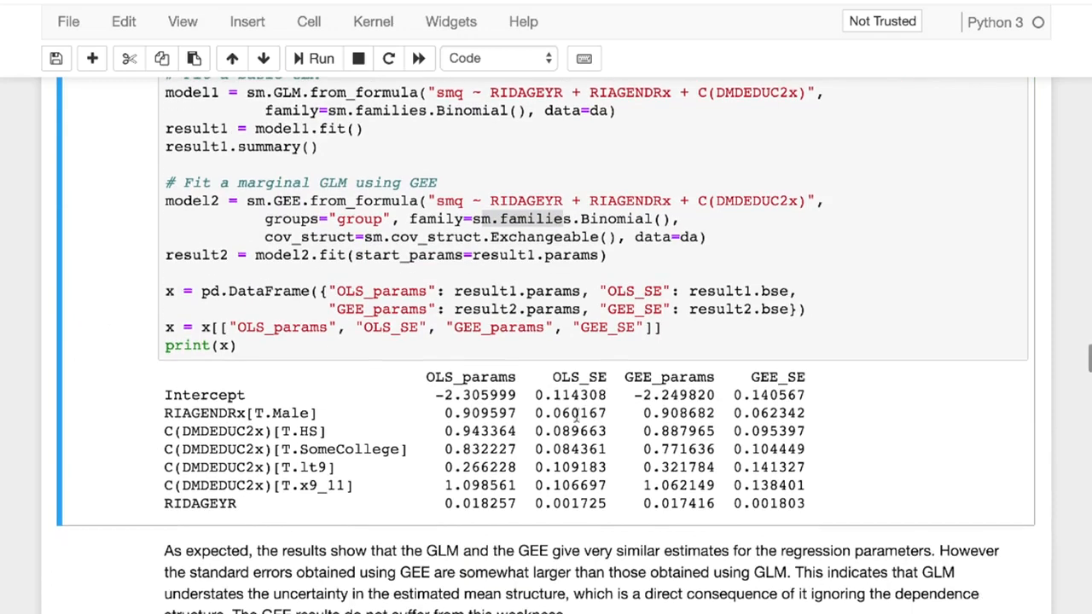
mouse_move(694, 394)
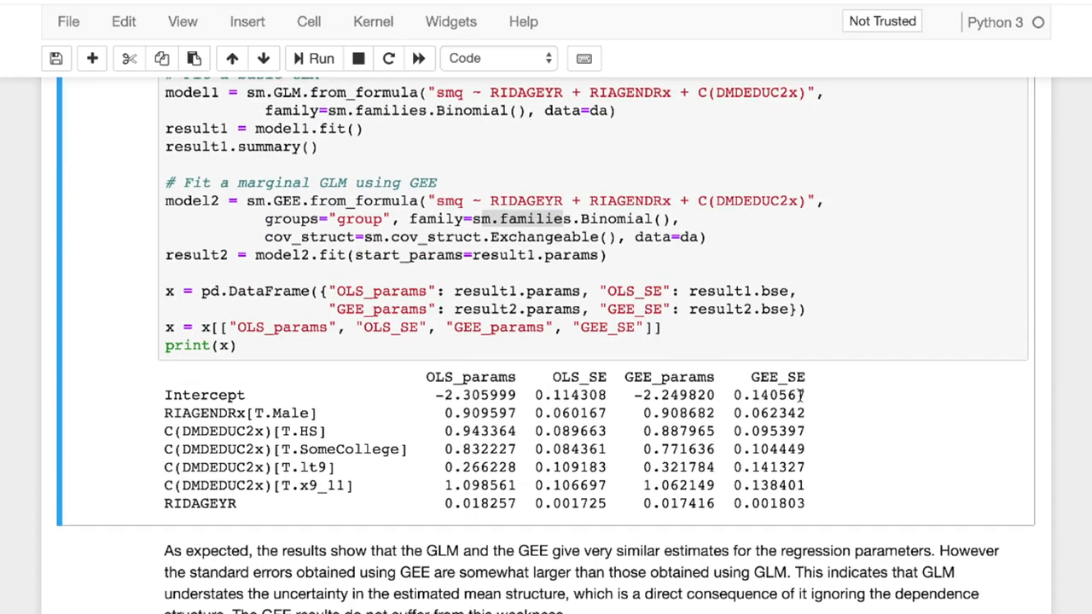
double_click(768, 394)
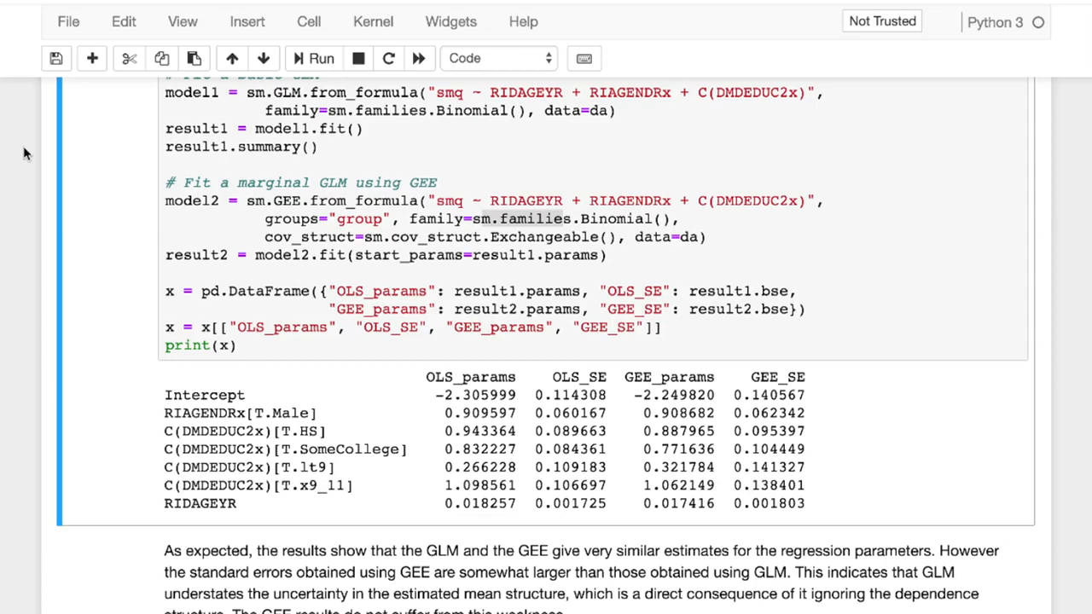
- Scroll to the 'Multilevel models' heading introducing random effects for clustered data
scroll(down, 3)
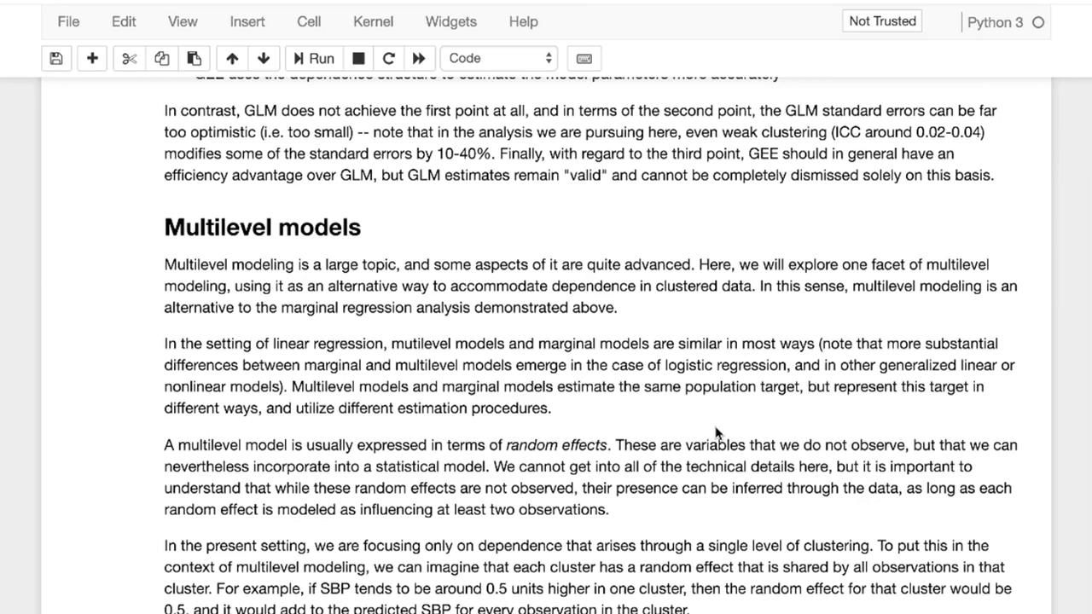
- Scroll through In [11]–In [13] mixed-model outputs and random effects to the Multilevel logistic regression note
scroll(down, 3)
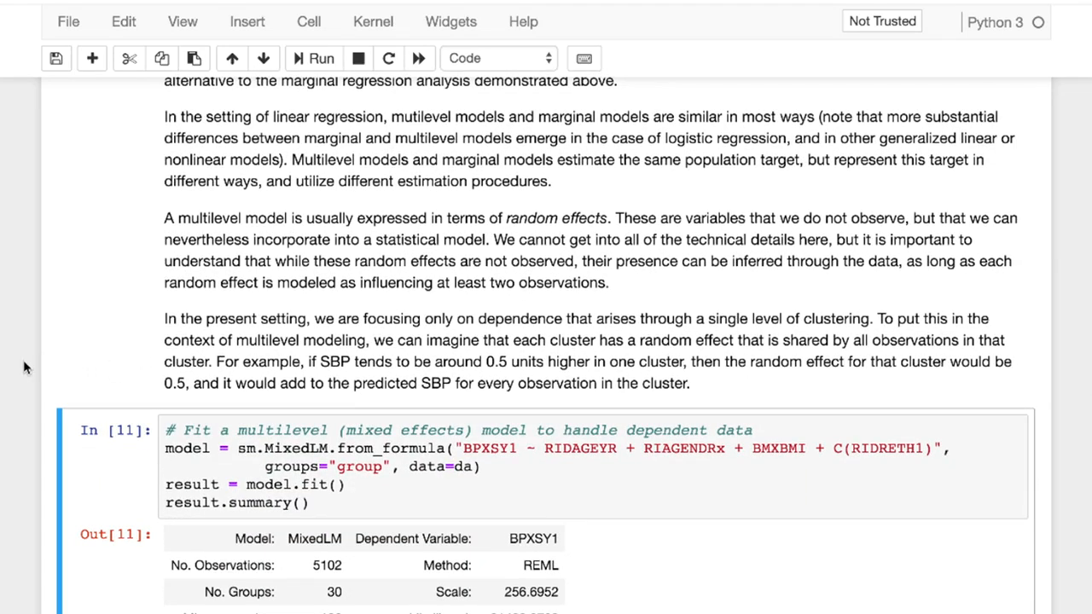
scroll(down, 3)
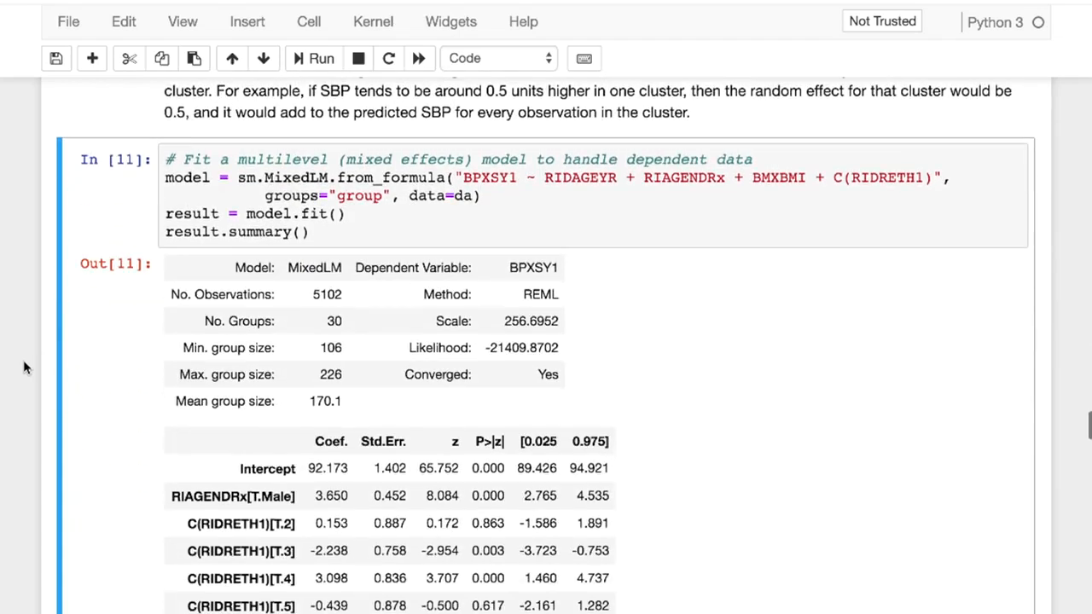
scroll(down, 3)
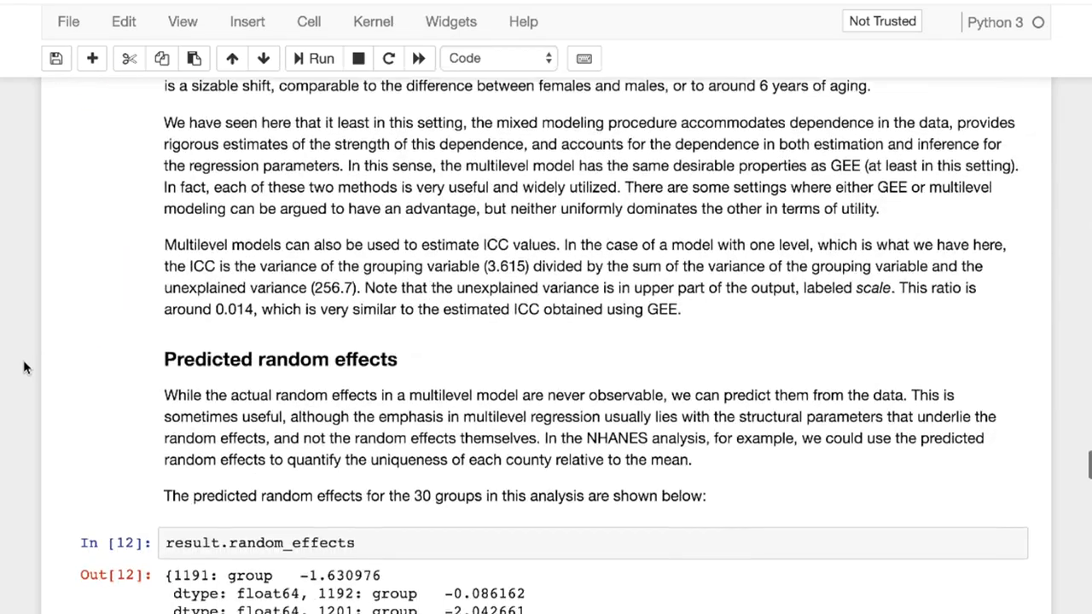
scroll(down, 3)
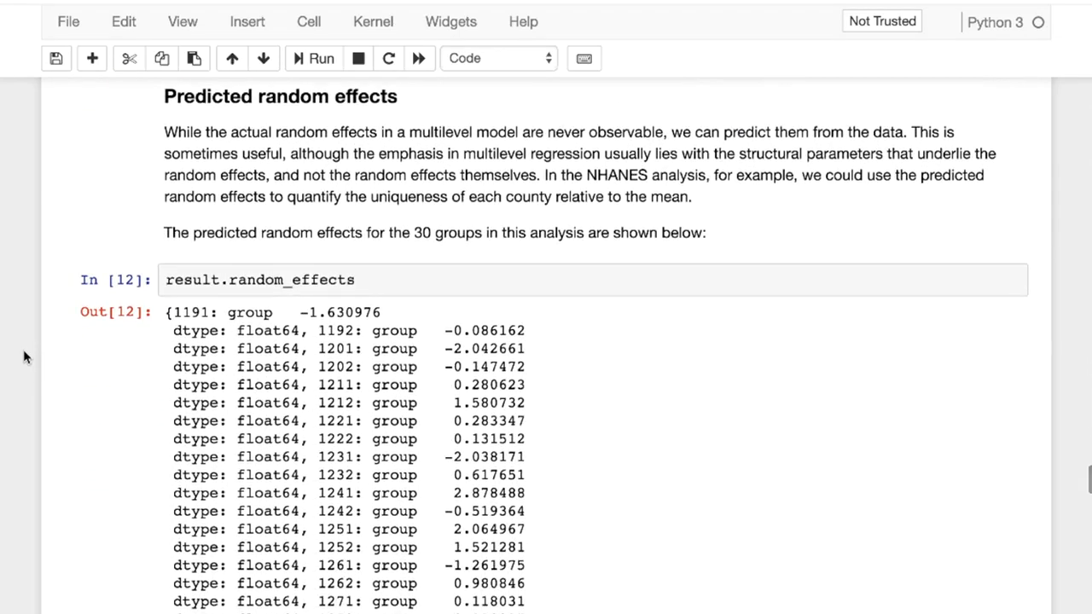
scroll(down, 3)
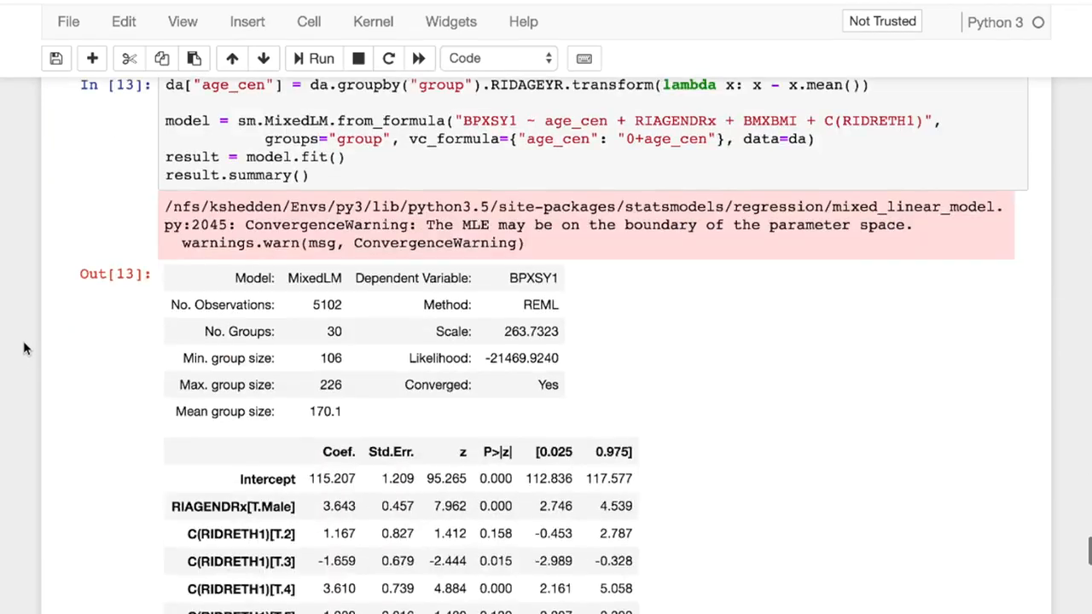
scroll(down, 3)
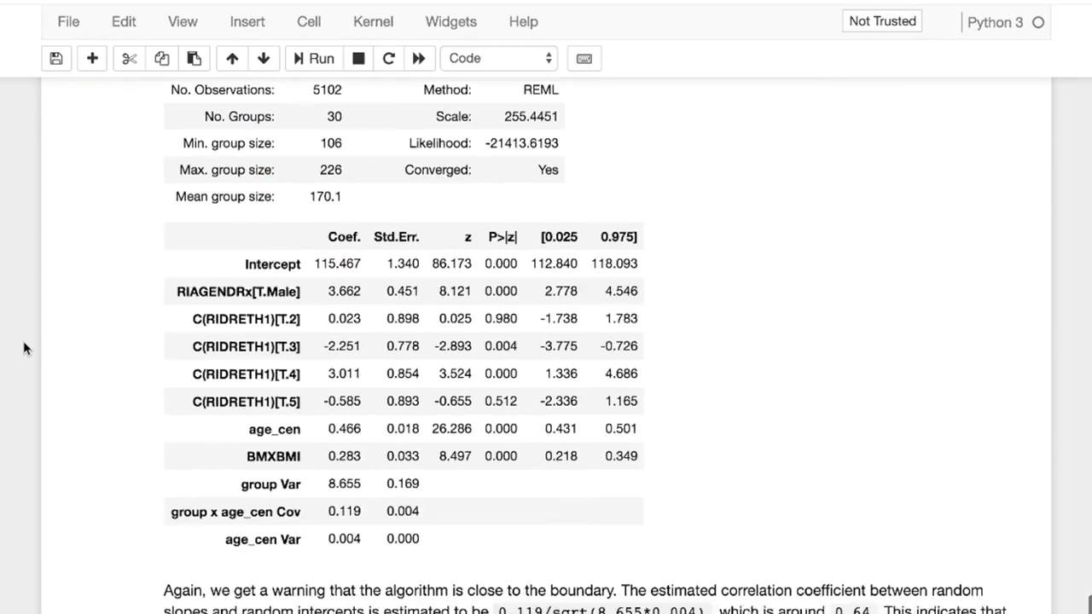
scroll(down, 3)
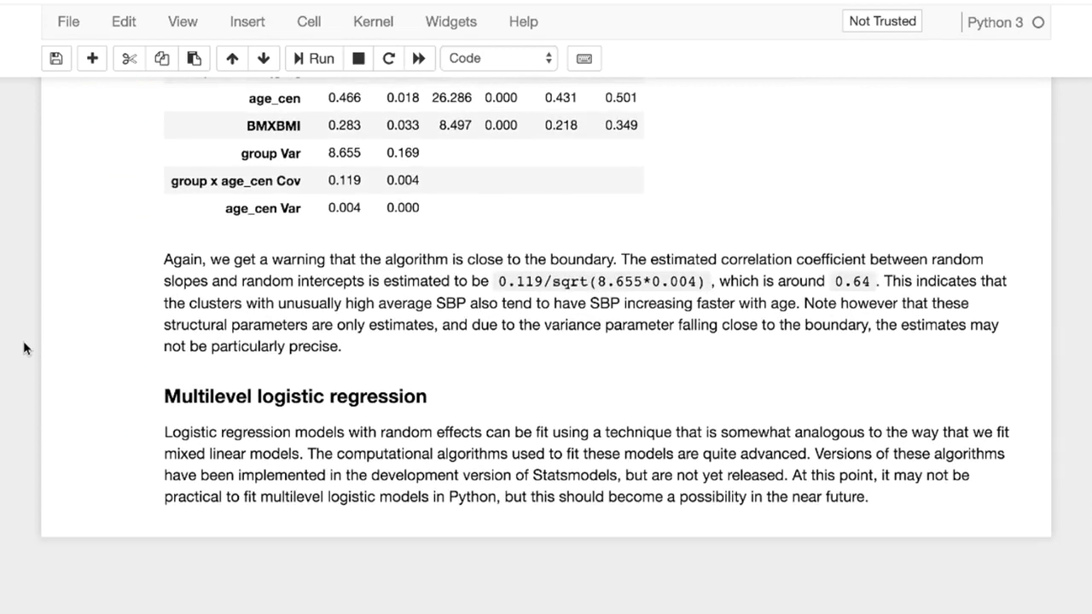